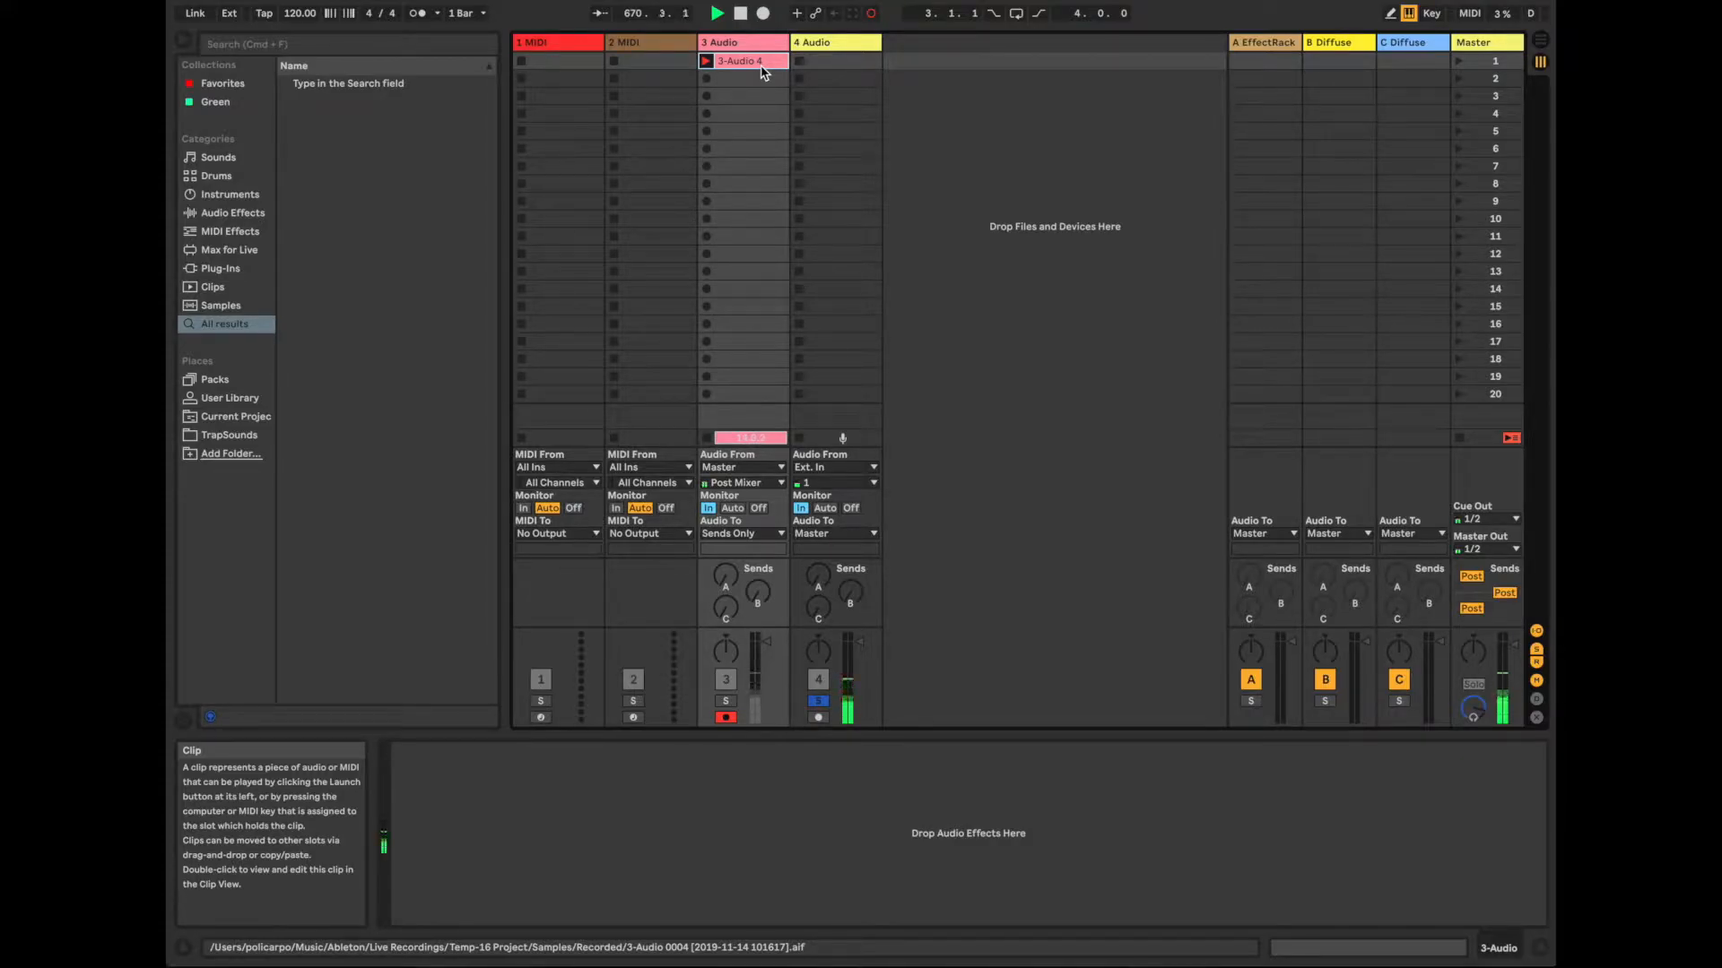
Select the first MIDI track before bringing up the Preferences
{"action": "left_click", "coordinate": [556, 41]}
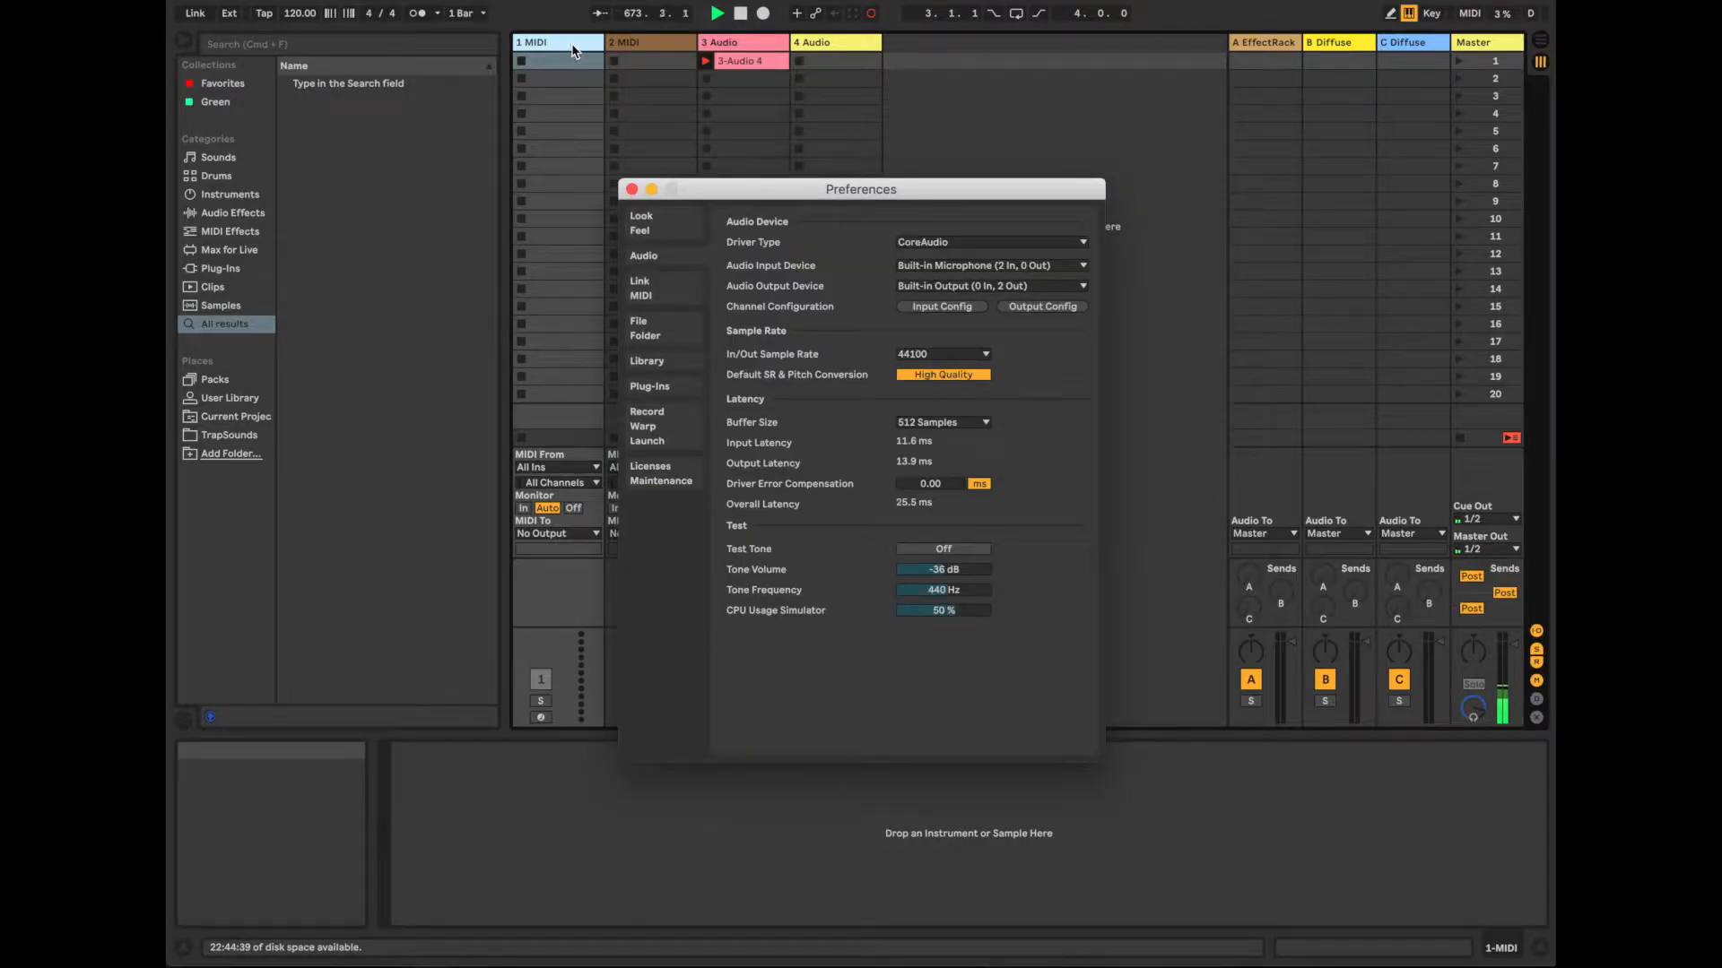
Switch the Preferences to the Link/MIDI page listing the MIDI ports
{"action": "left_click", "coordinate": [640, 287]}
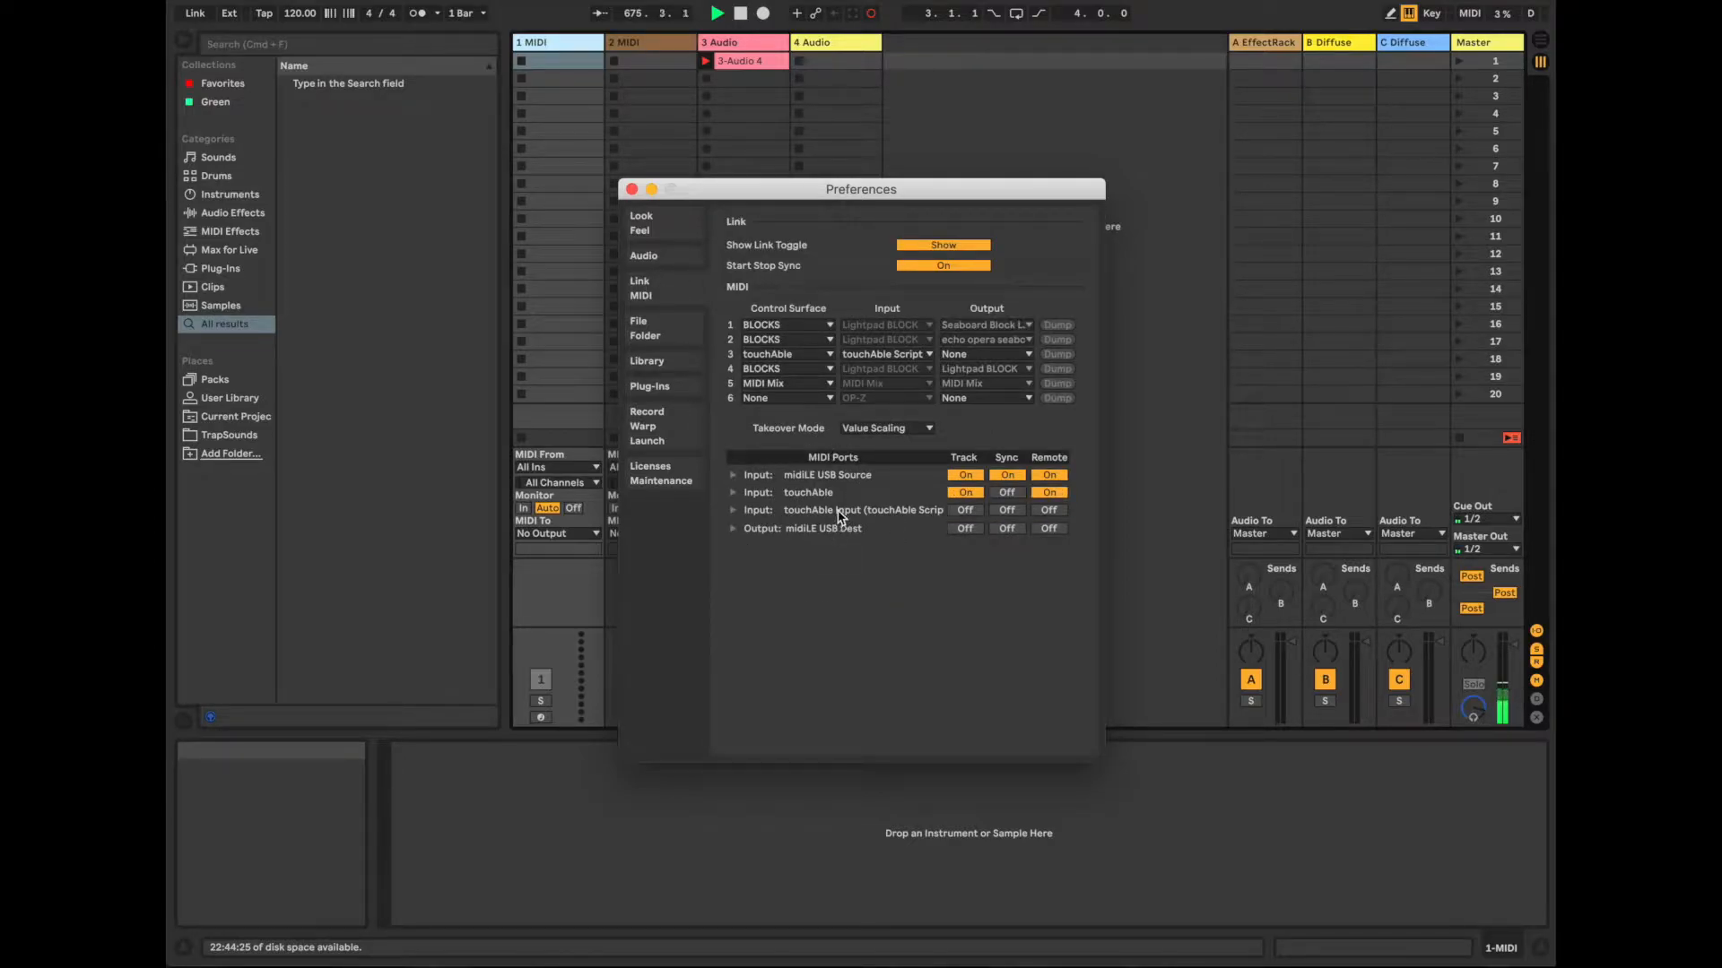
{"action": "mouse_move", "coordinate": [906, 439]}
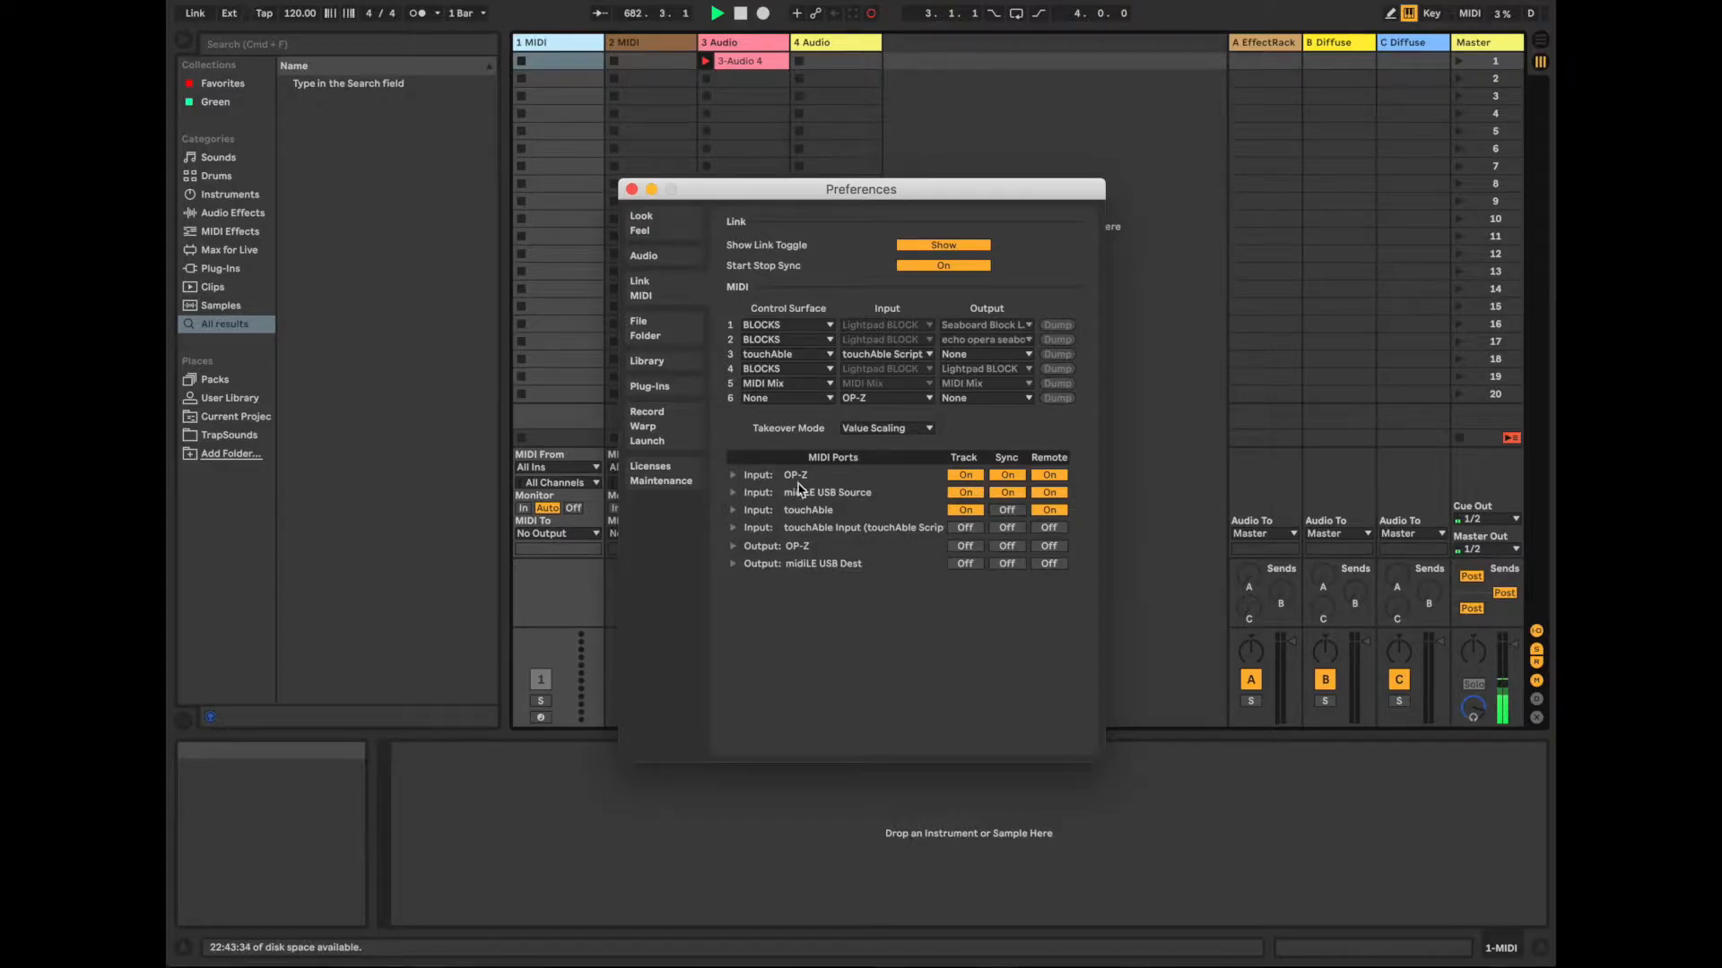
{"action": "mouse_move", "coordinate": [949, 482]}
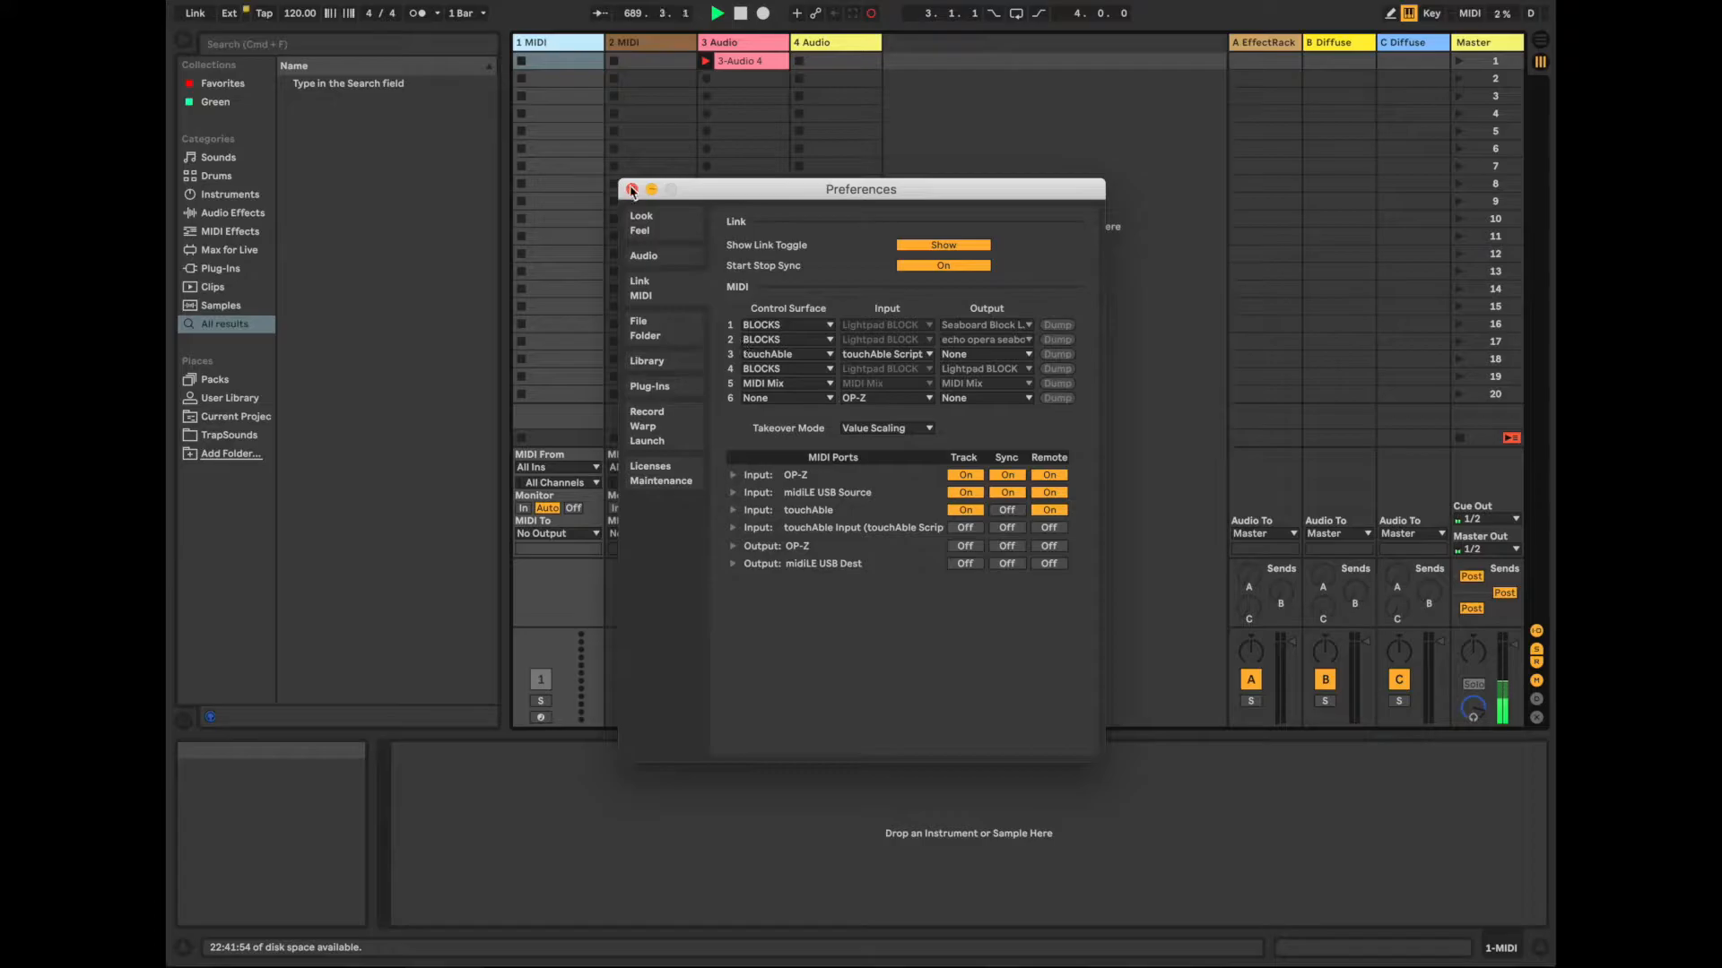
Close Preferences and set track 1's MIDI From to OP-Z on channel 5
{"action": "left_click", "coordinate": [630, 188]}
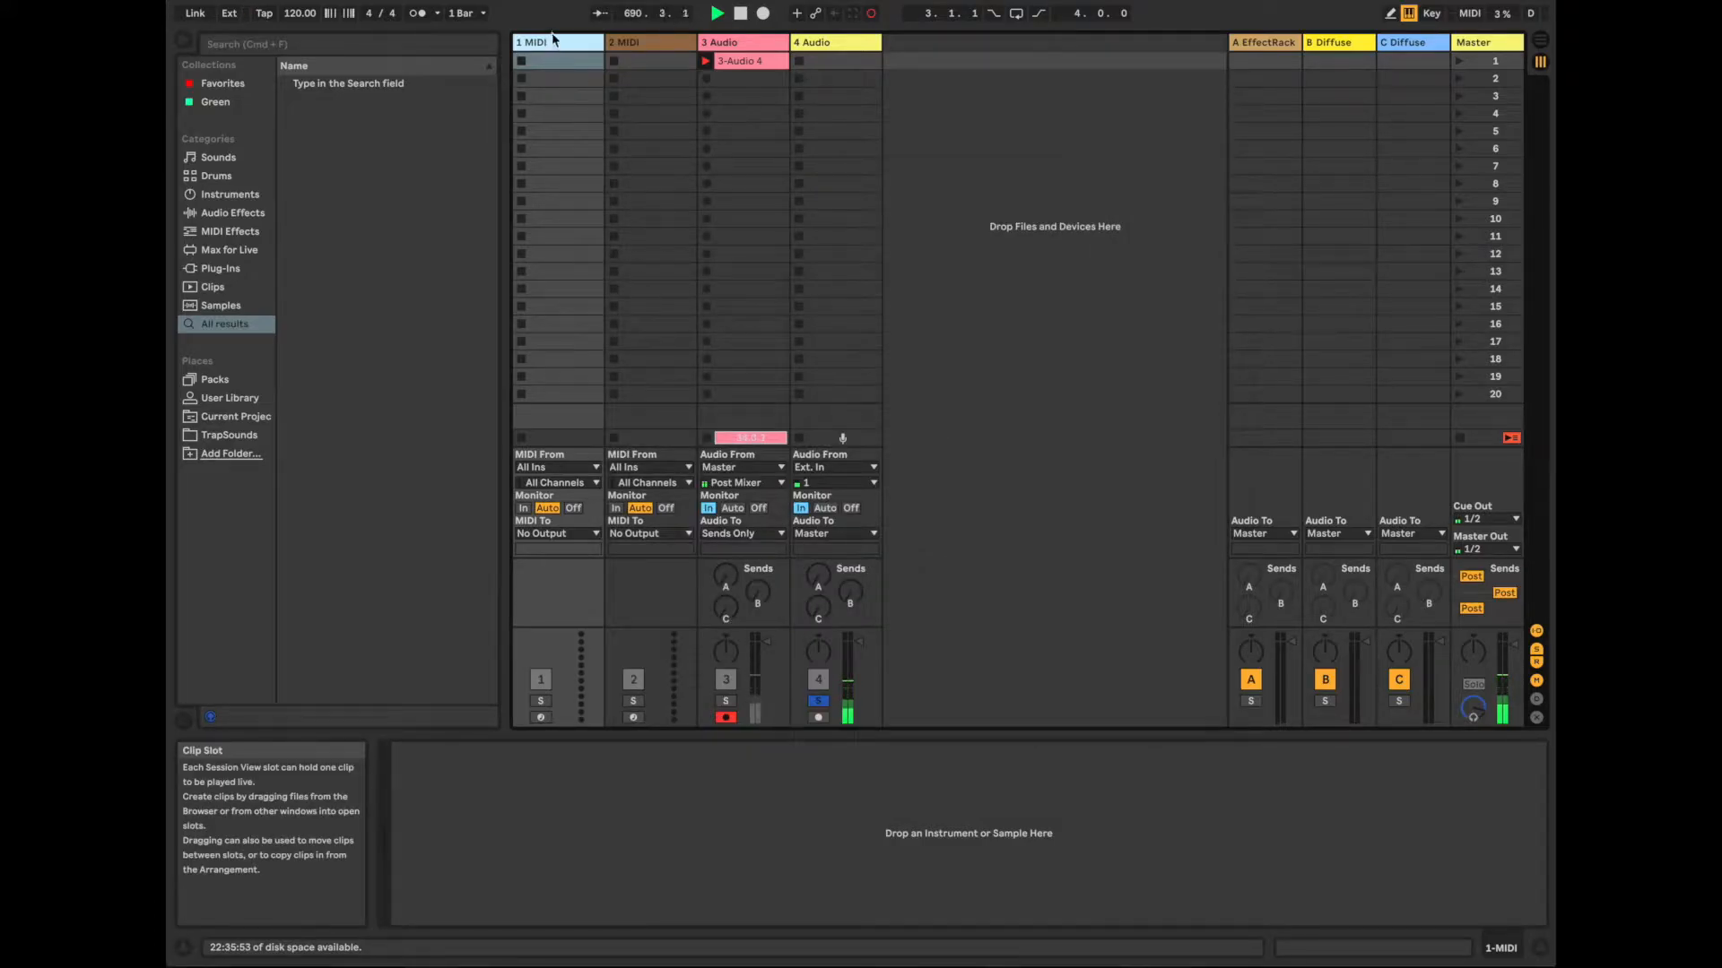
{"action": "left_click", "coordinate": [636, 41]}
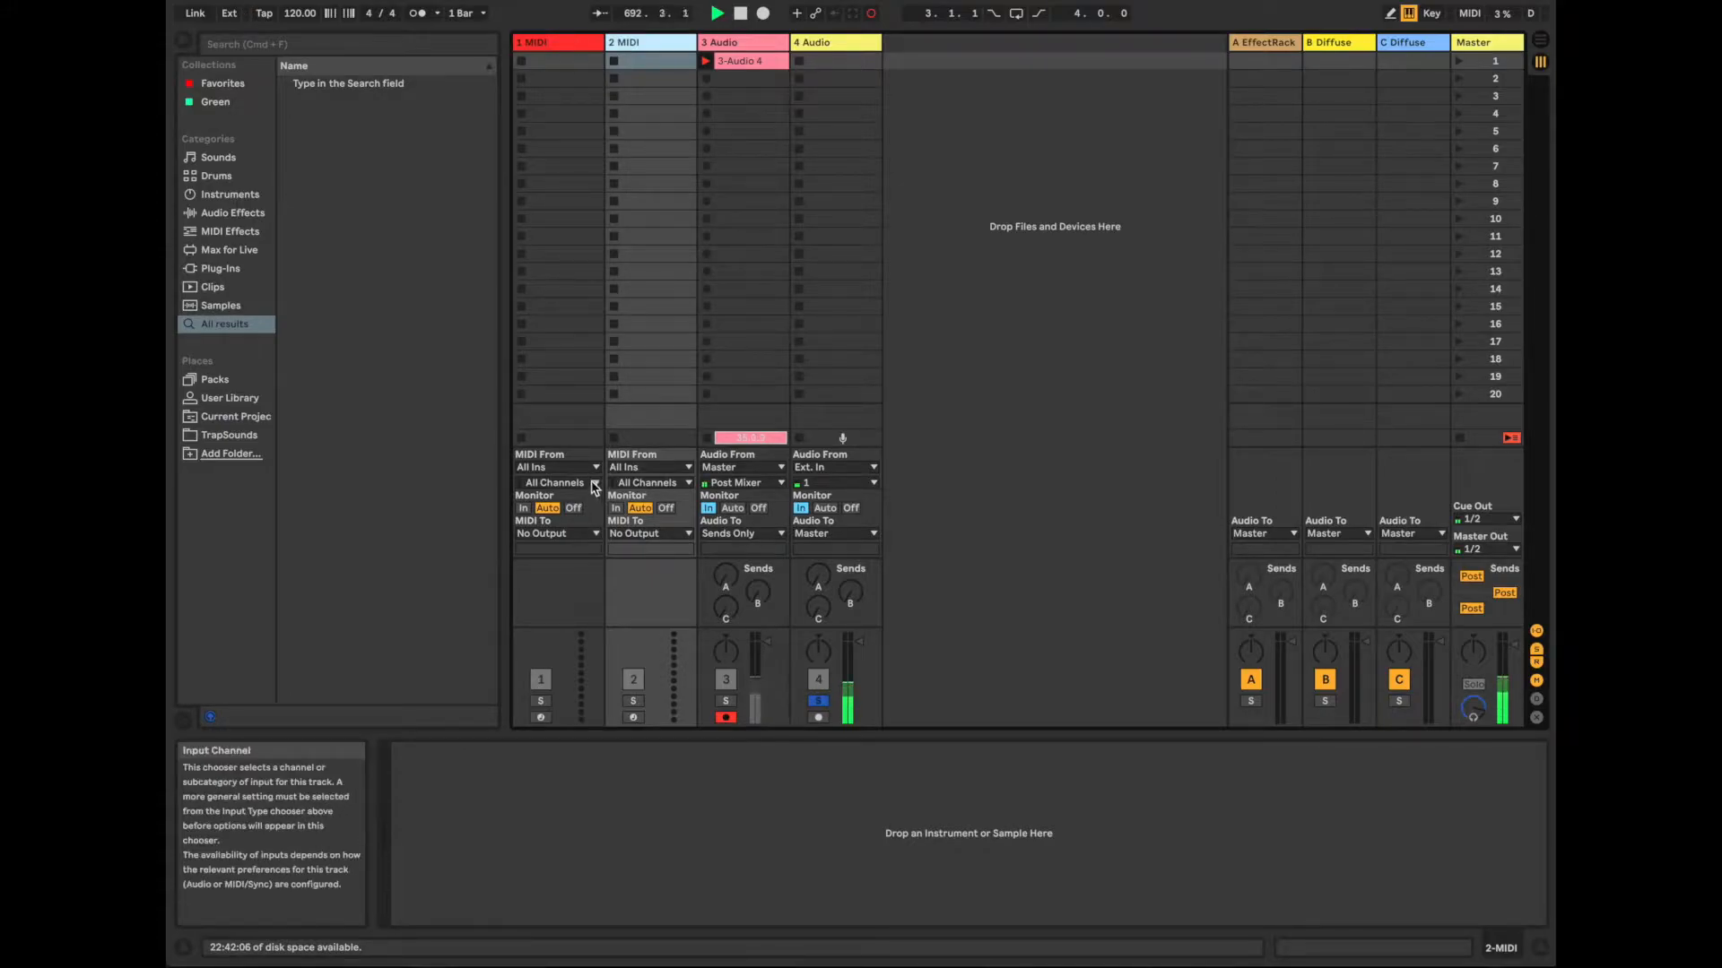
{"action": "left_click", "coordinate": [649, 41]}
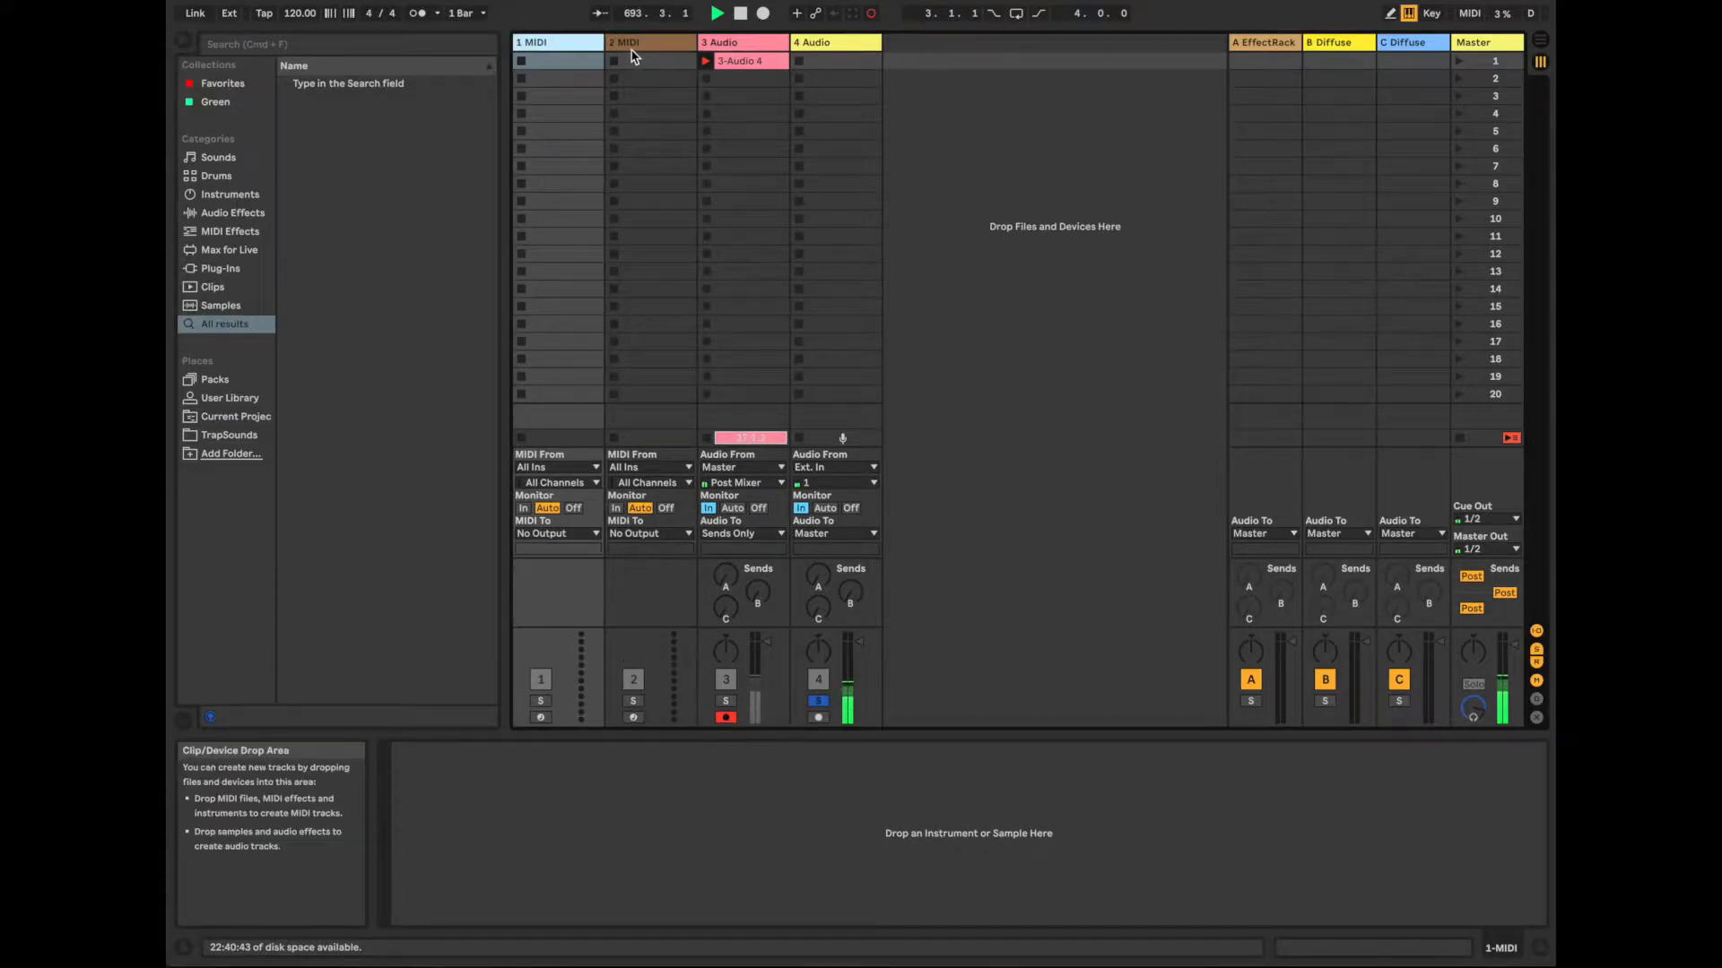
{"action": "left_click", "coordinate": [556, 466]}
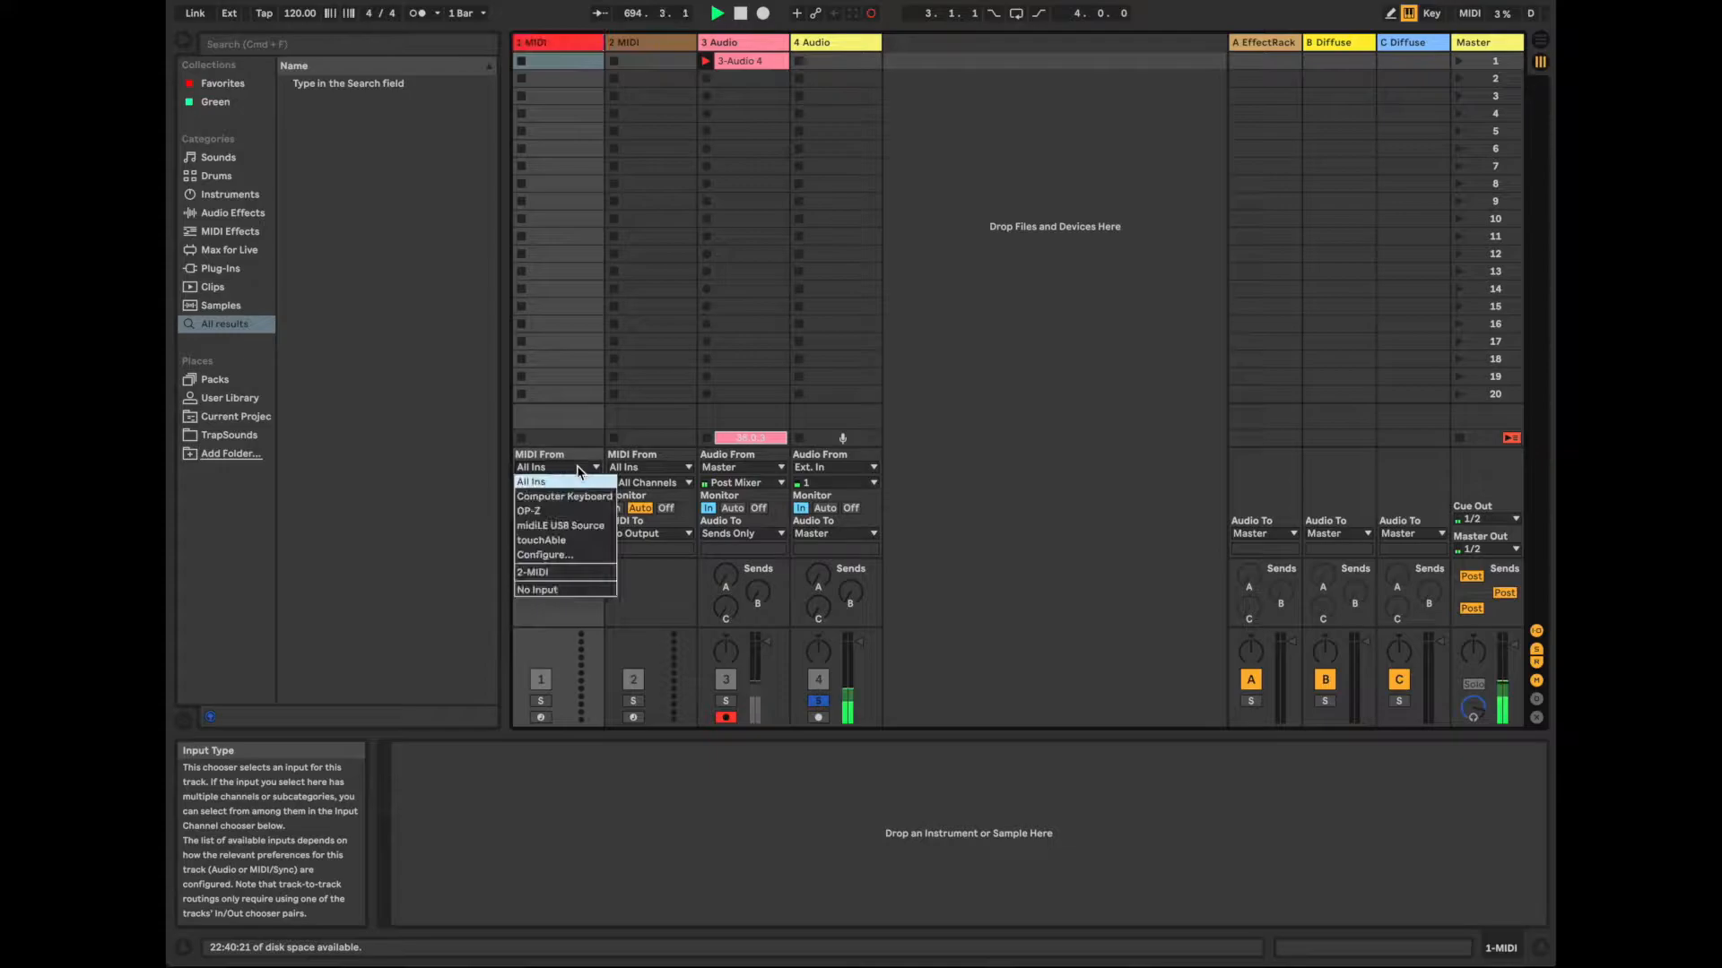
{"action": "left_click", "coordinate": [527, 511]}
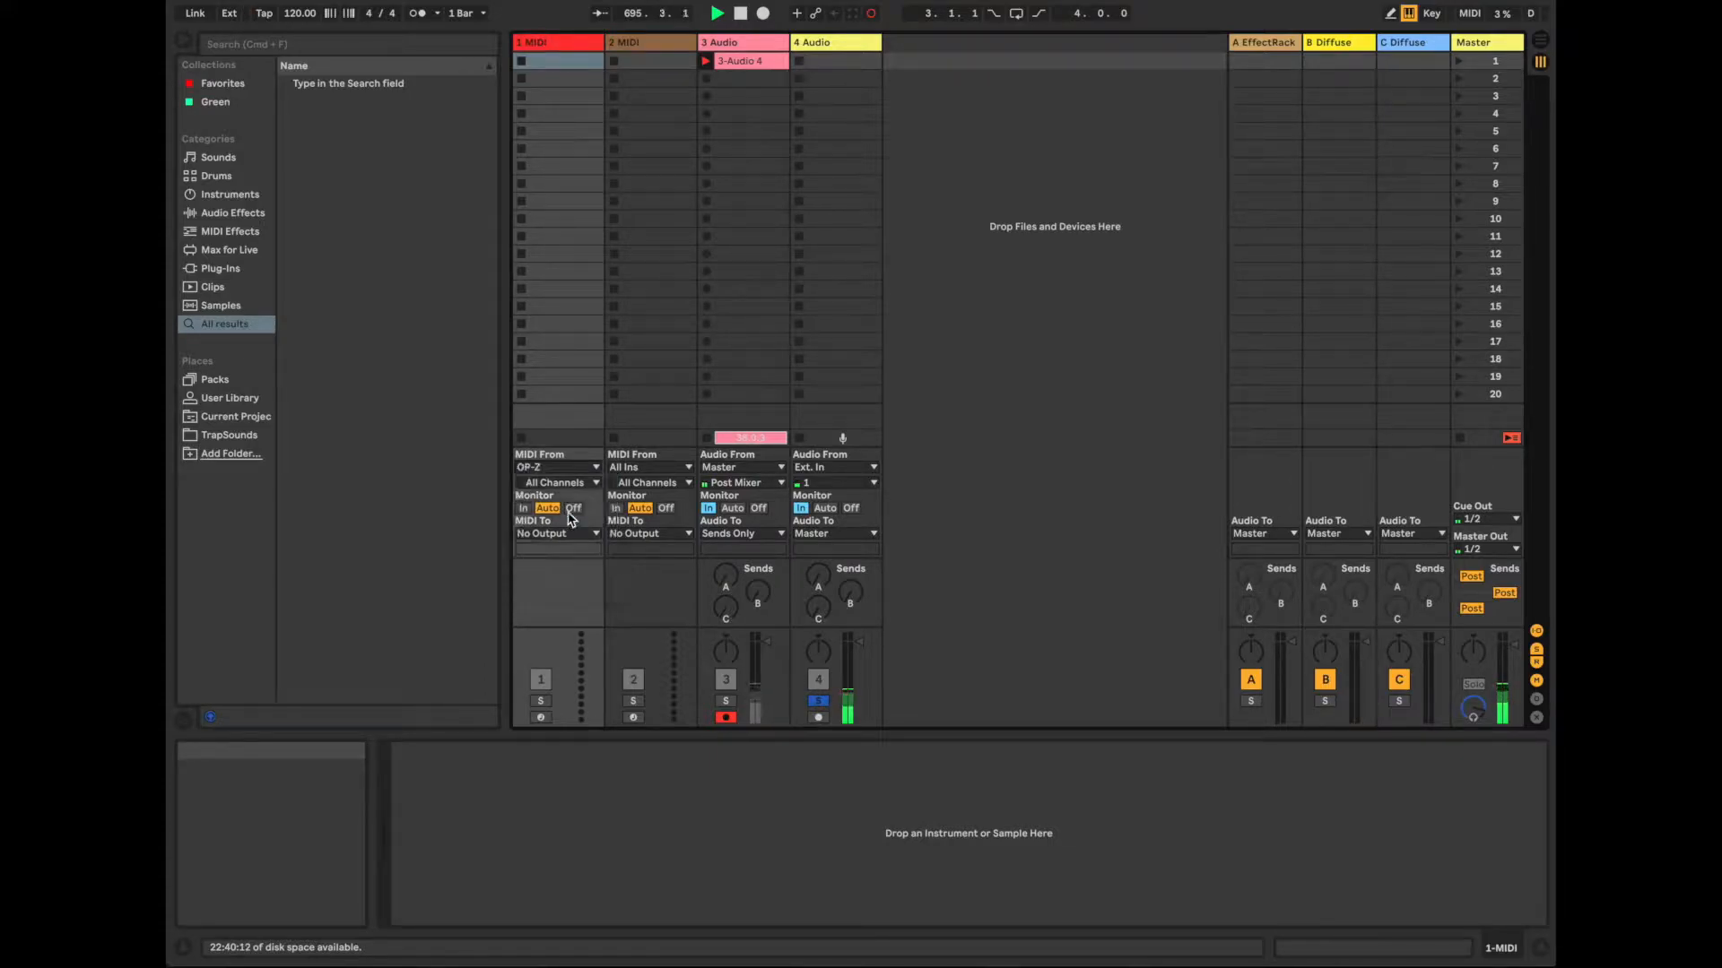
{"action": "left_click", "coordinate": [554, 482]}
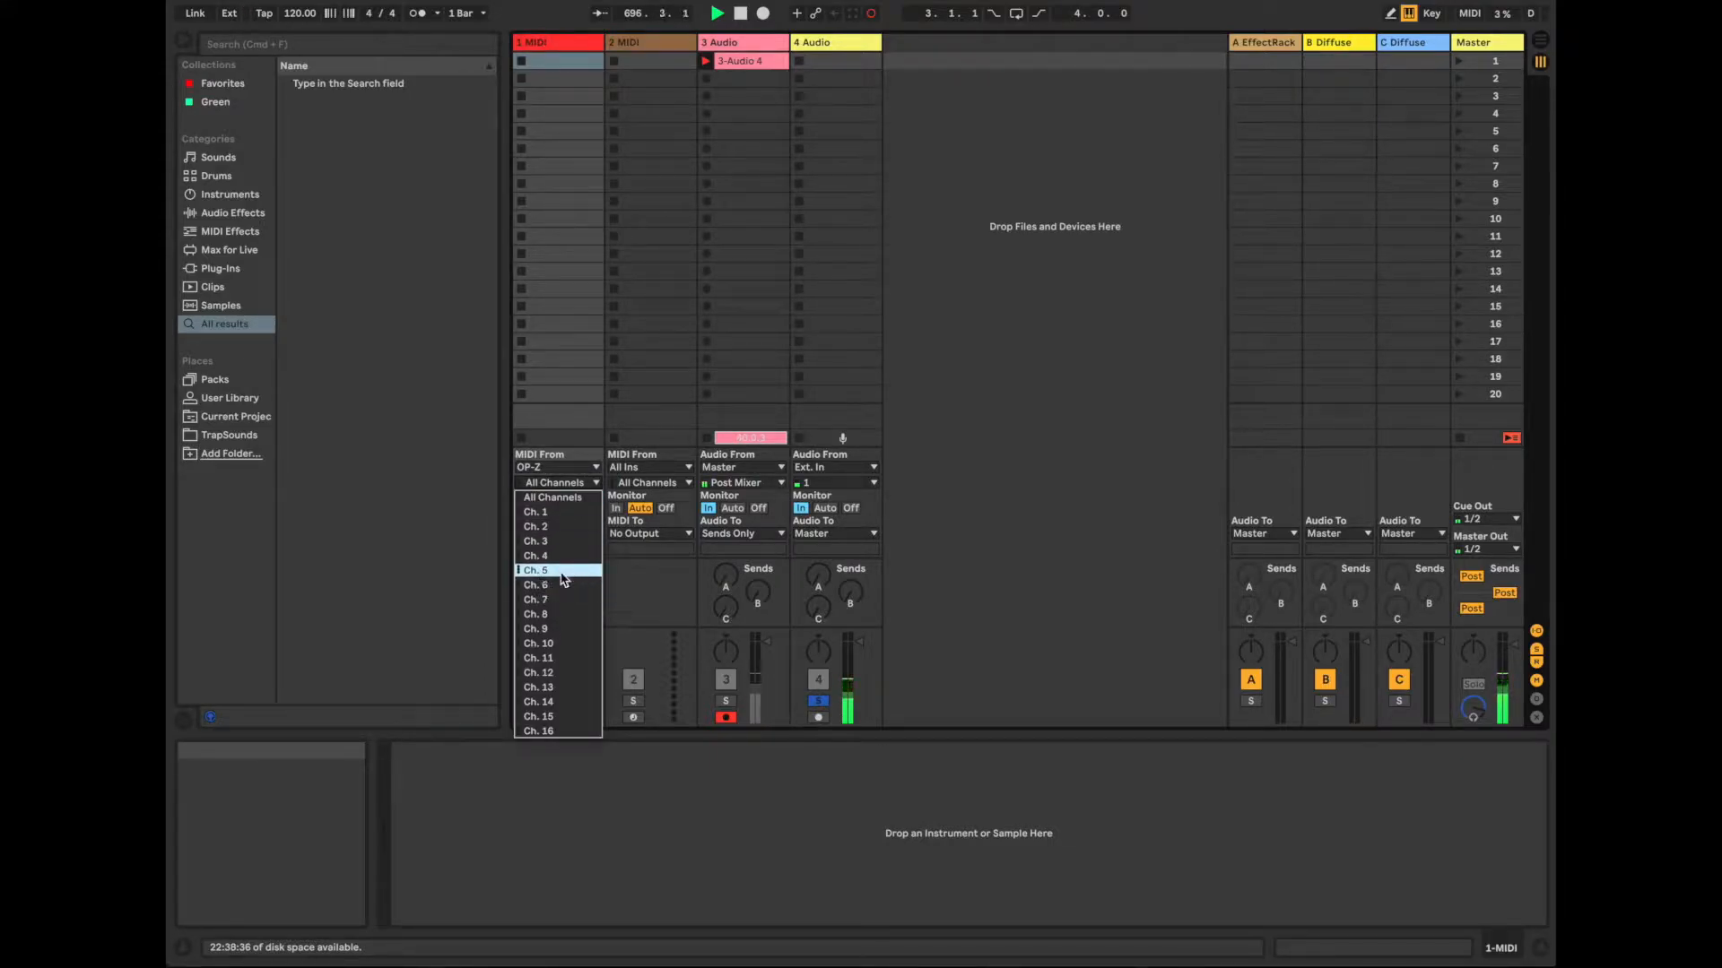
{"action": "left_click", "coordinate": [536, 570]}
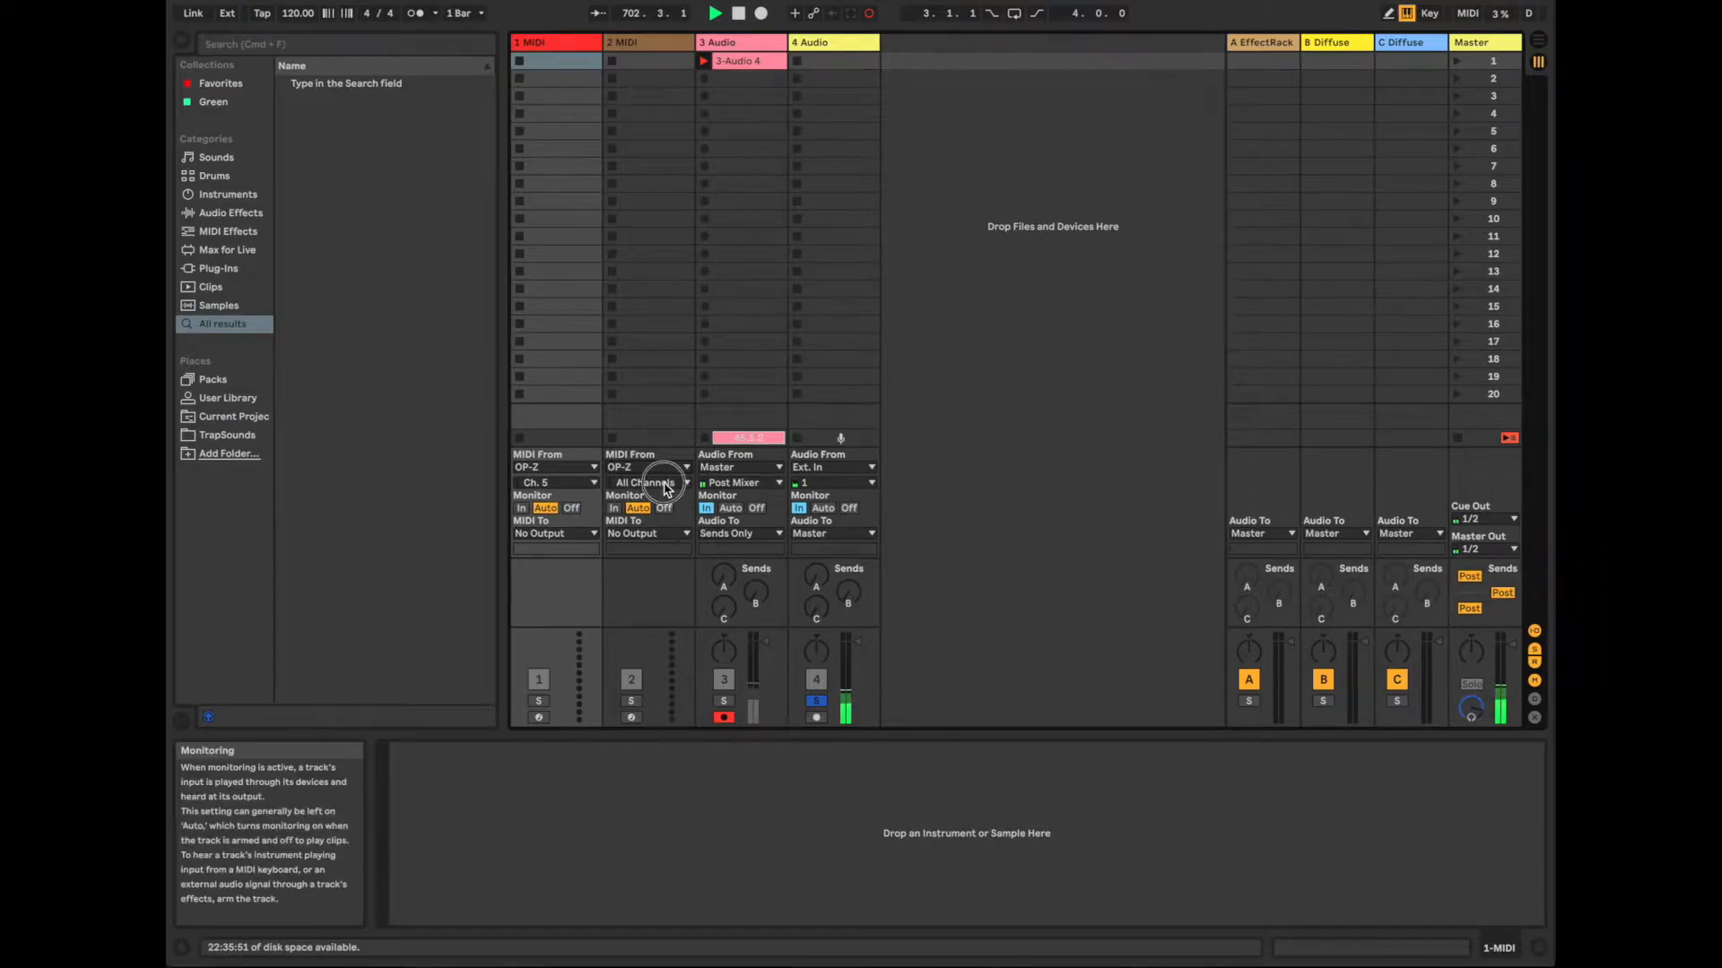
Set track 2's MIDI input channel to 6
{"action": "left_click", "coordinate": [648, 482]}
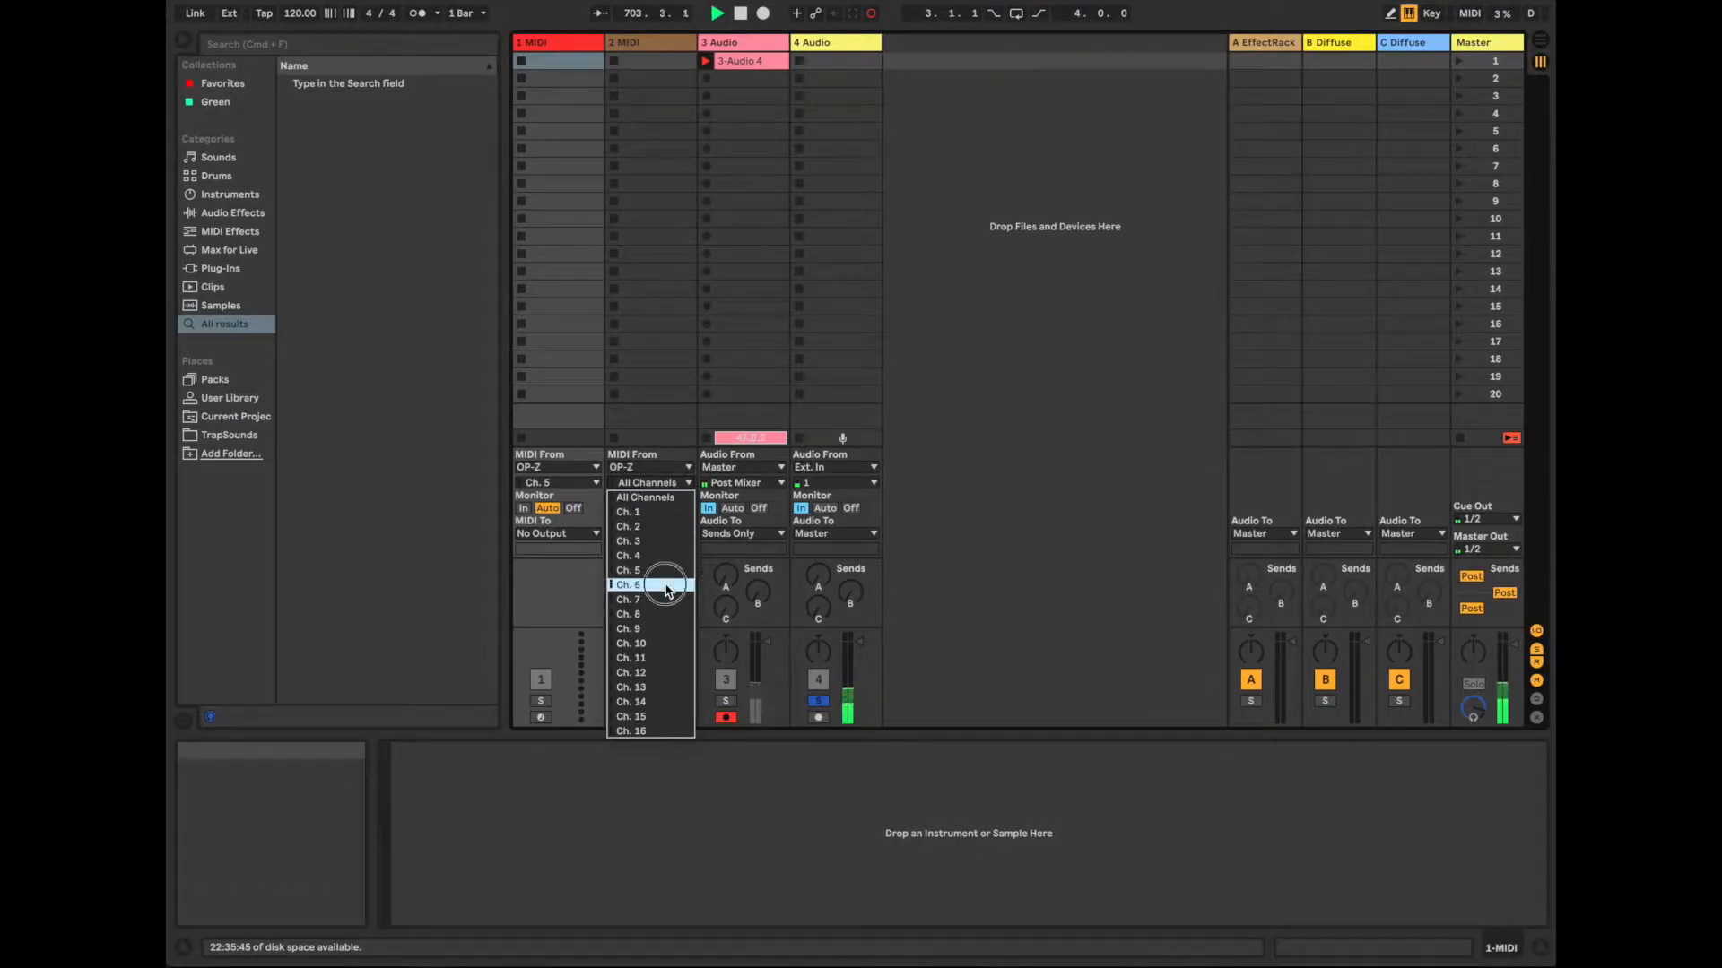
{"action": "left_click", "coordinate": [629, 584]}
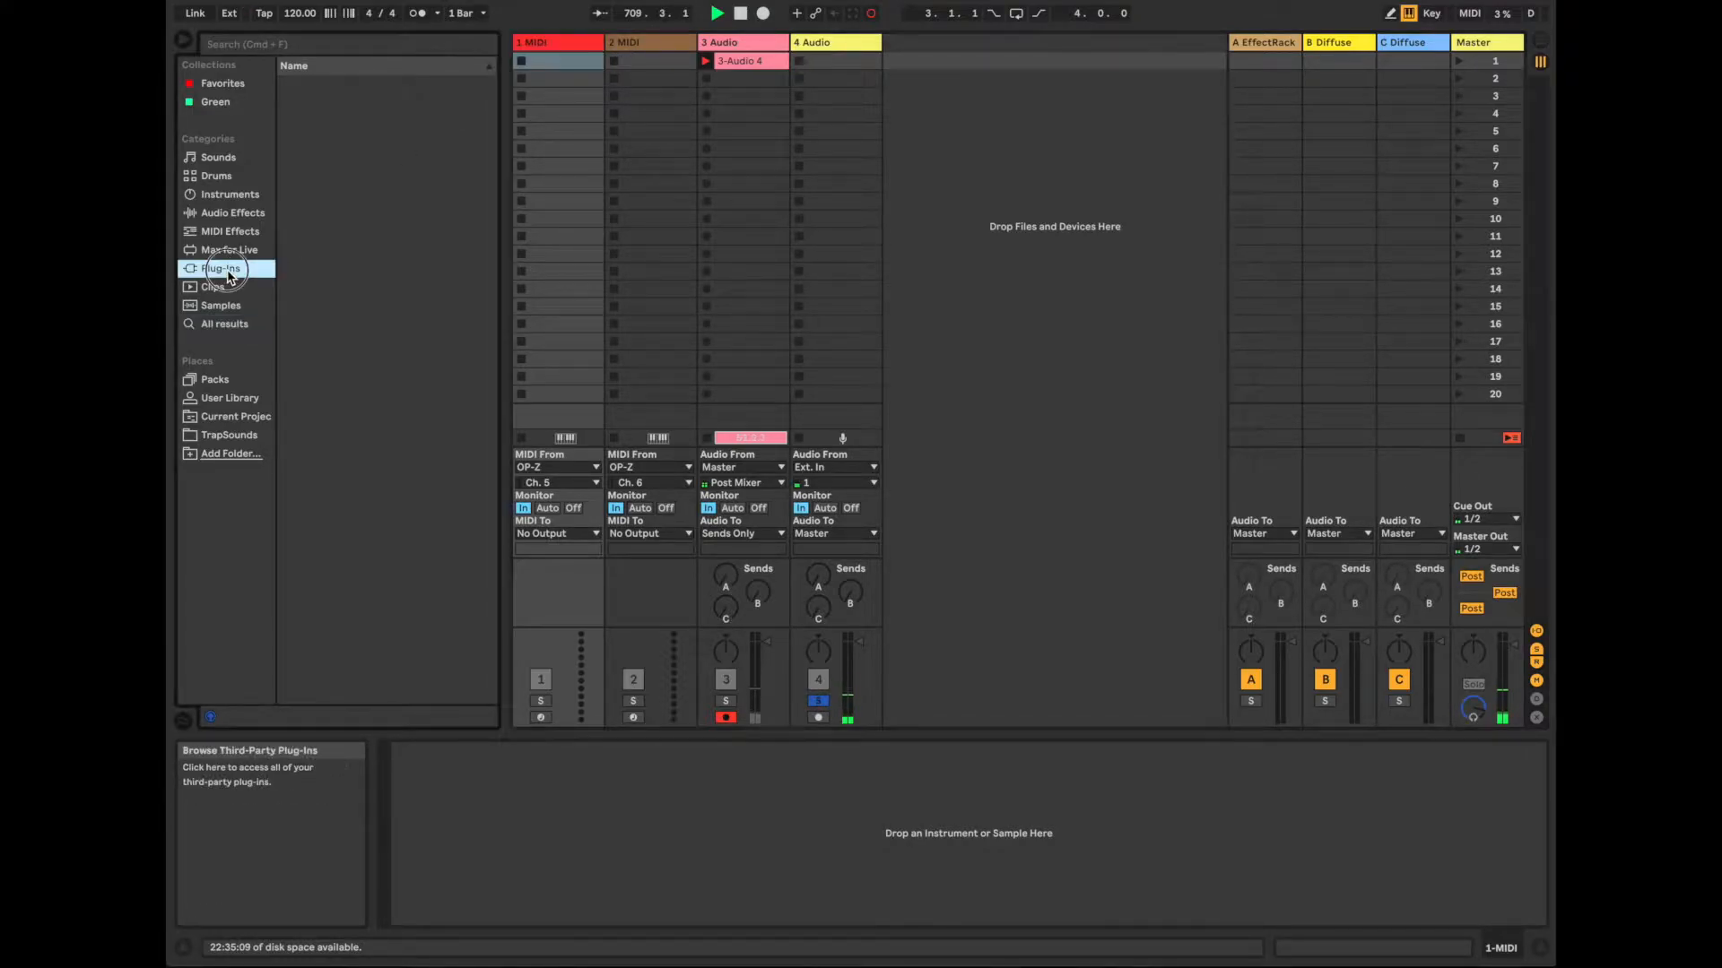
Load Factory onto the first track and Pigments onto the second, closing the Pigments window
{"action": "left_click", "coordinate": [219, 267]}
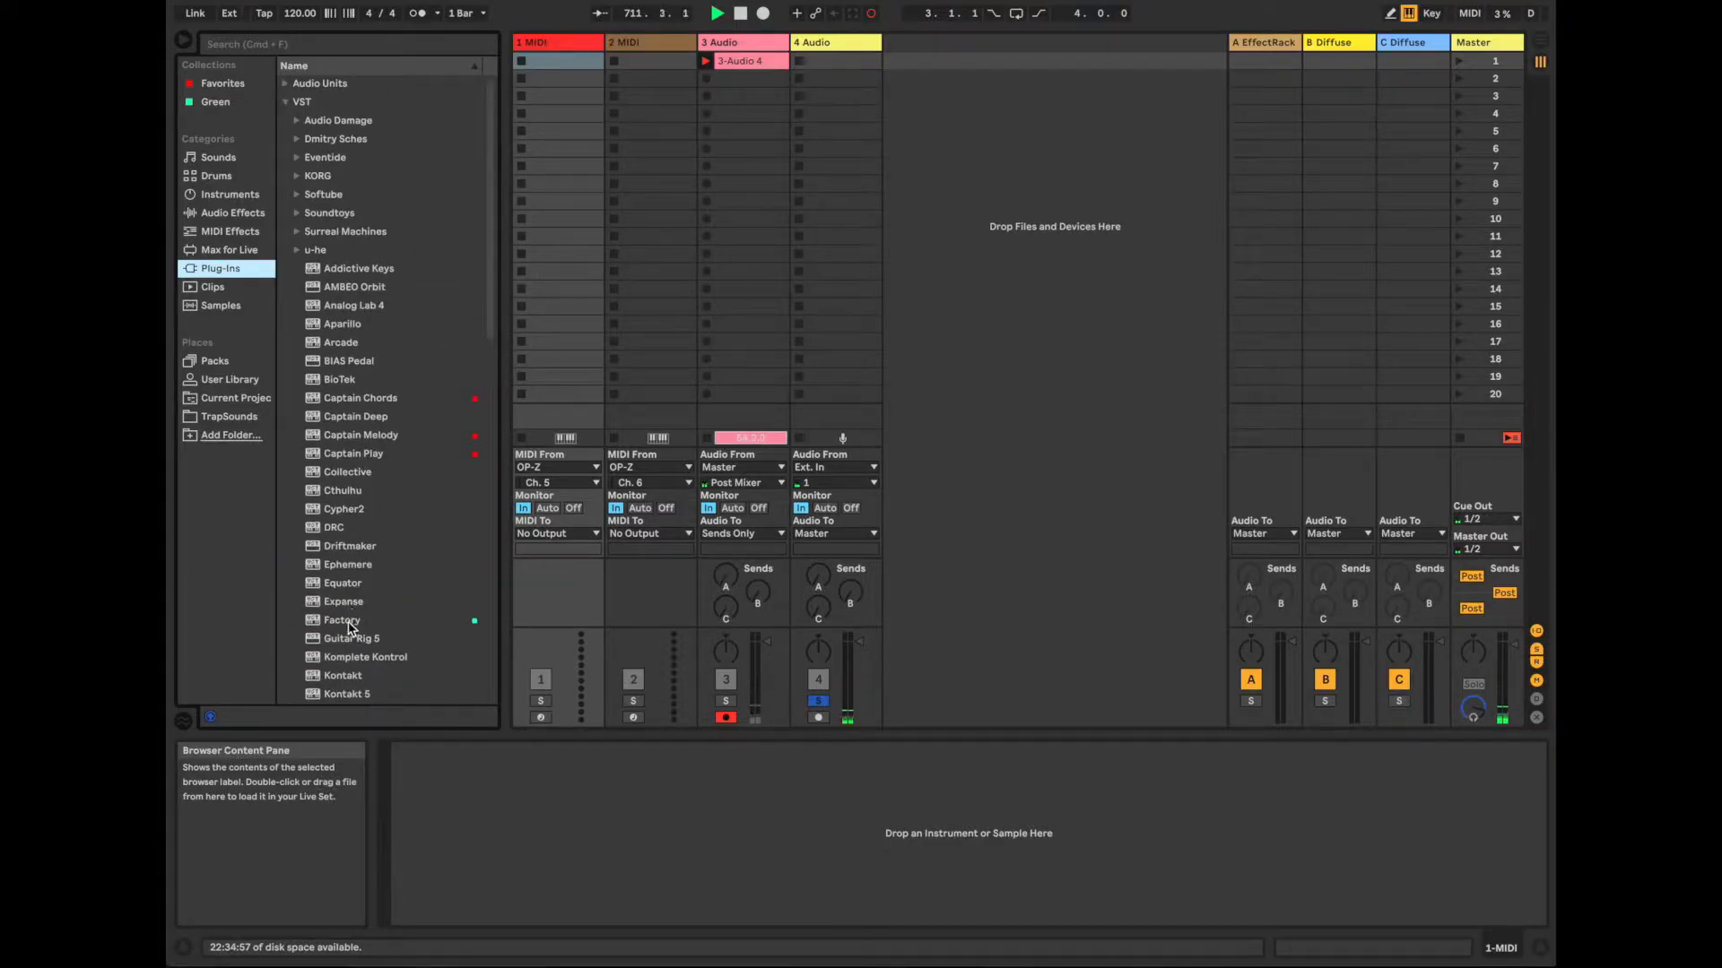
{"action": "left_click", "coordinate": [341, 619]}
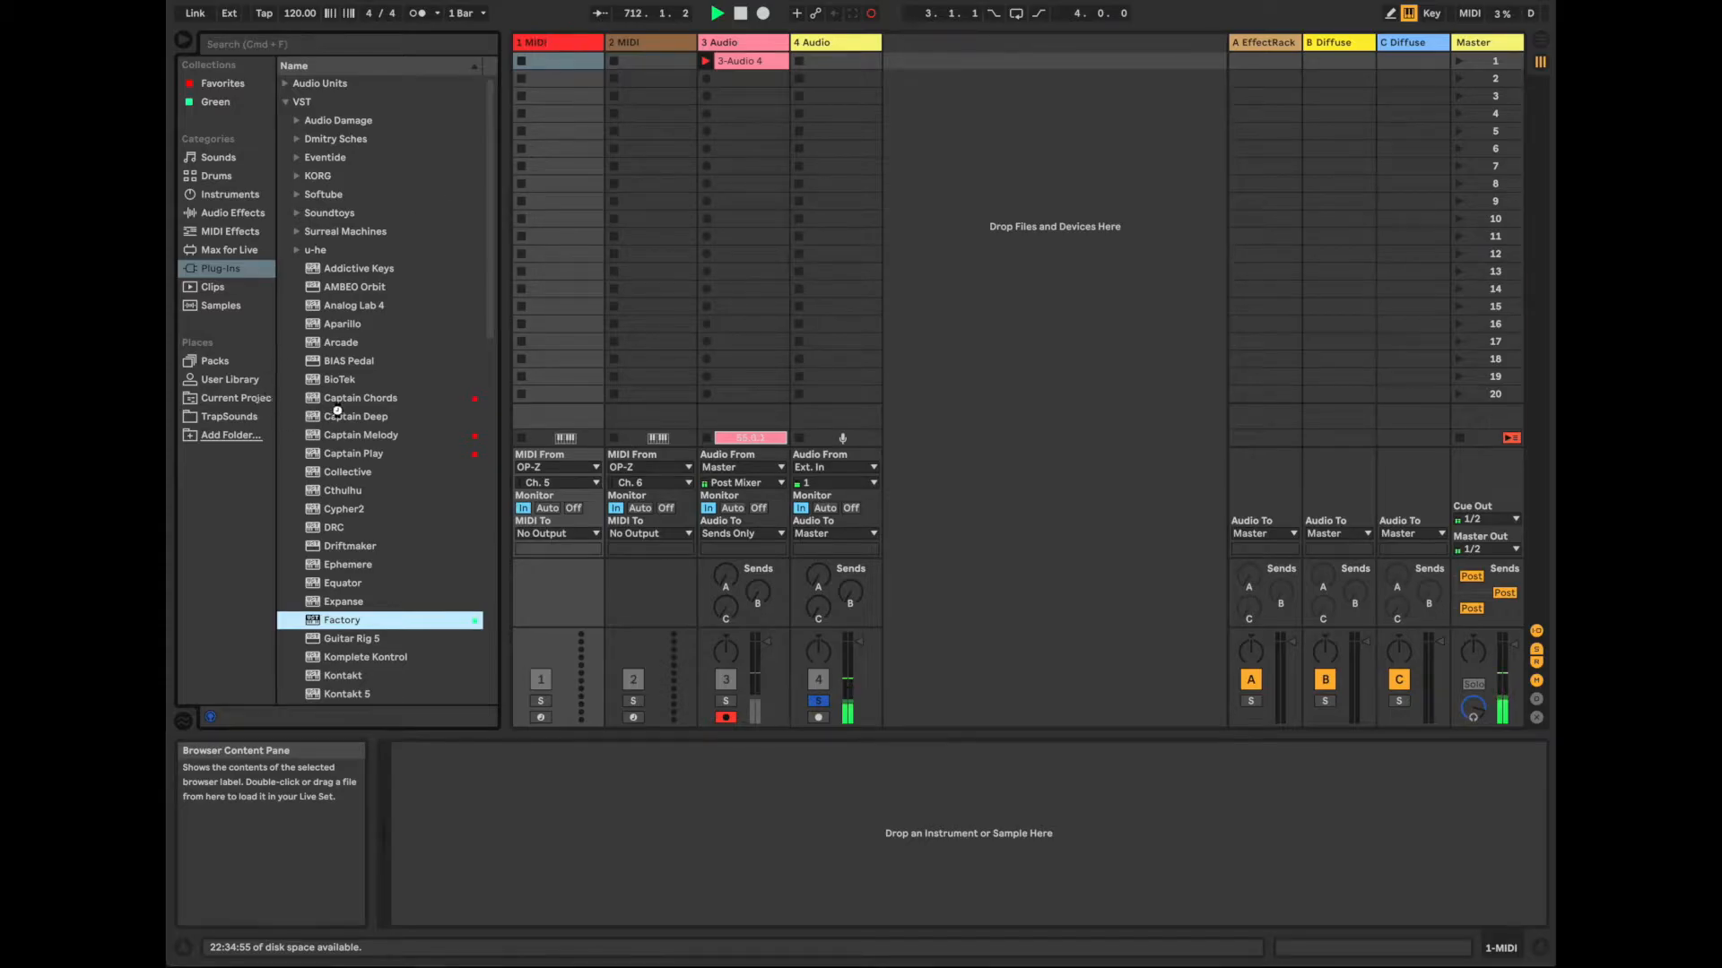
{"action": "double_click", "coordinate": [341, 619]}
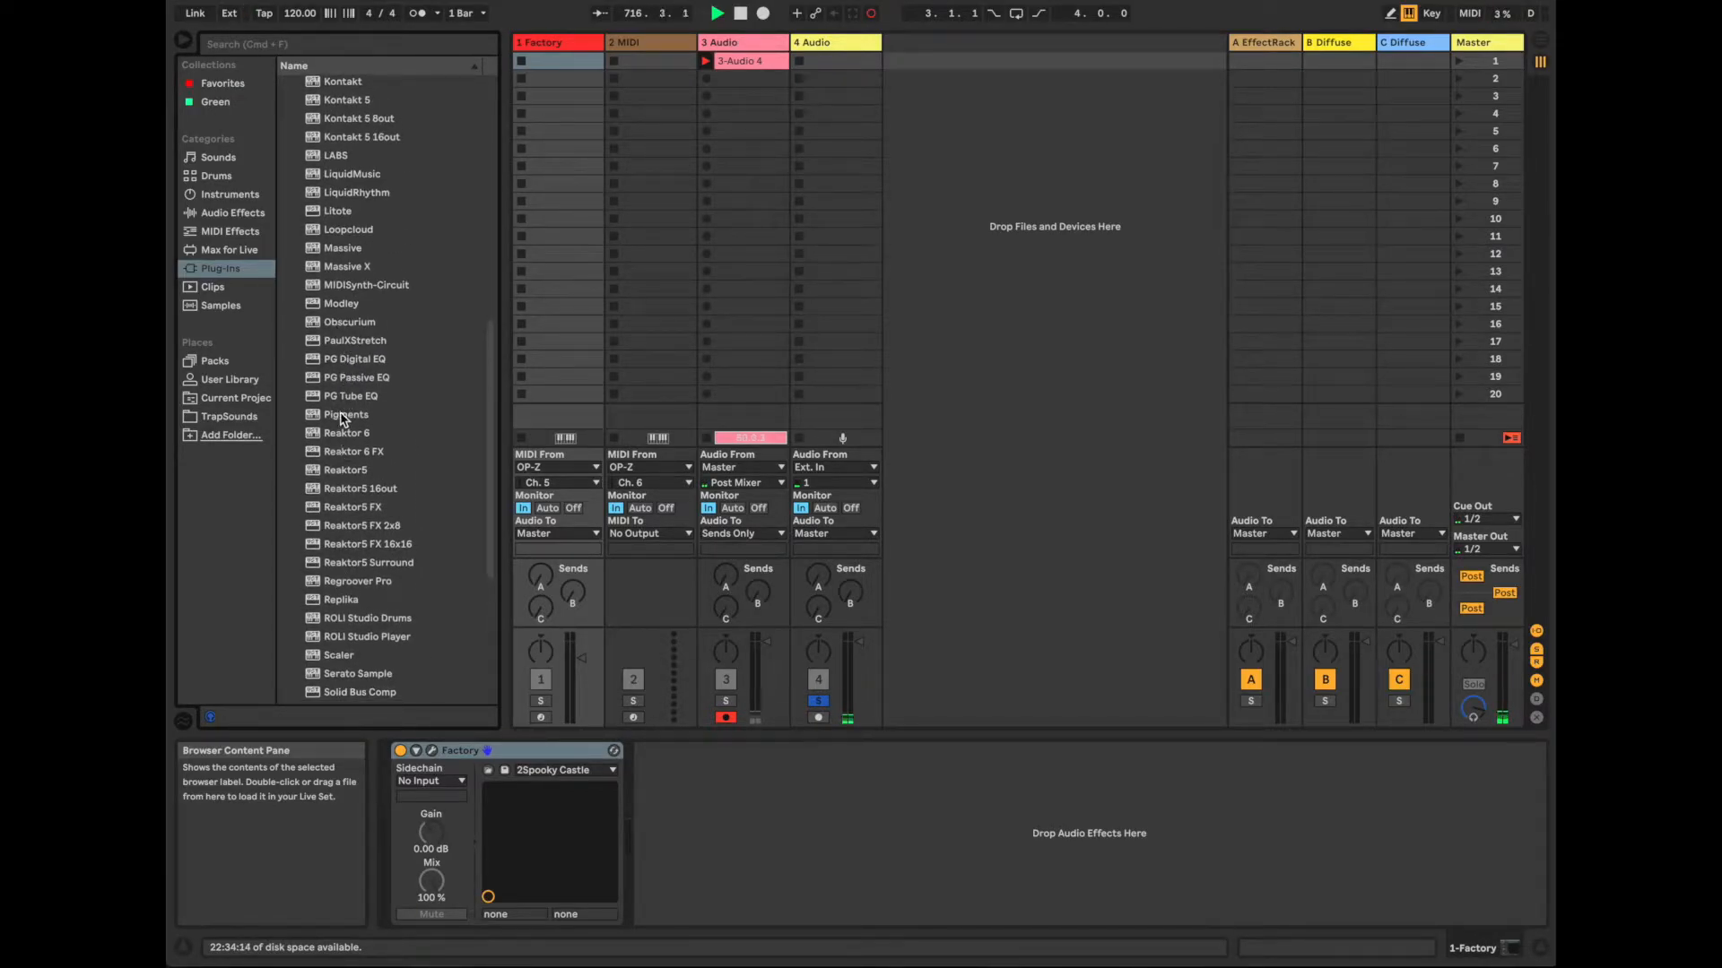
{"action": "left_click", "coordinate": [642, 42]}
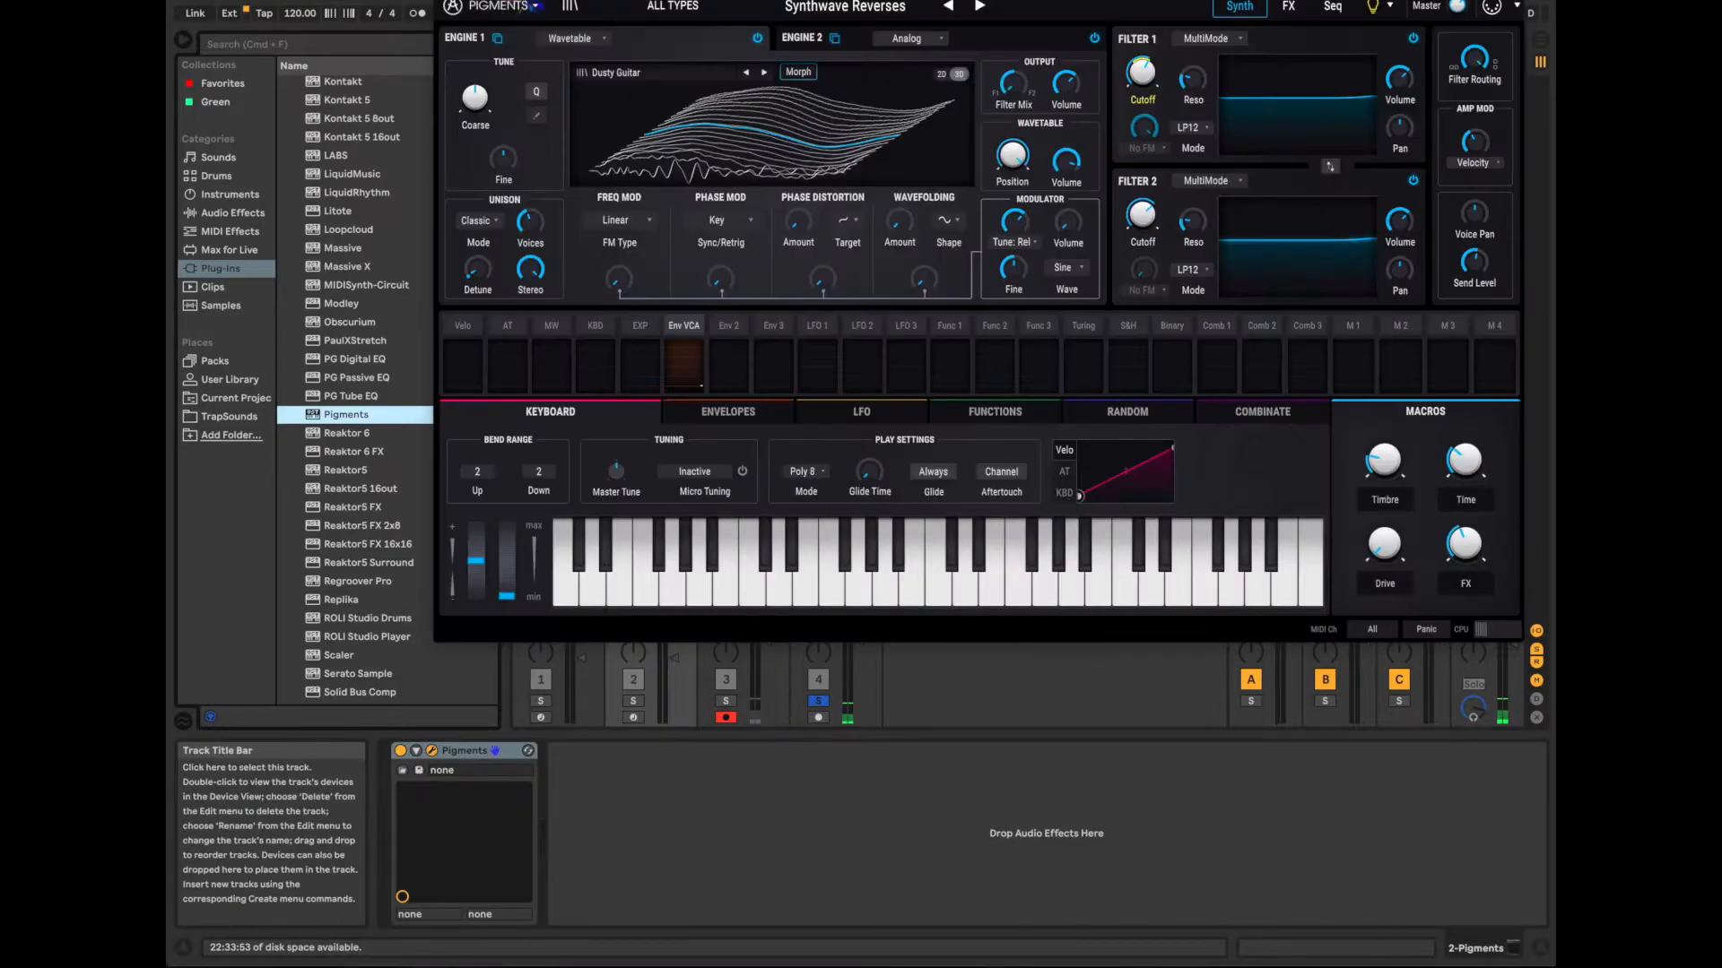
{"action": "left_click", "coordinate": [539, 42]}
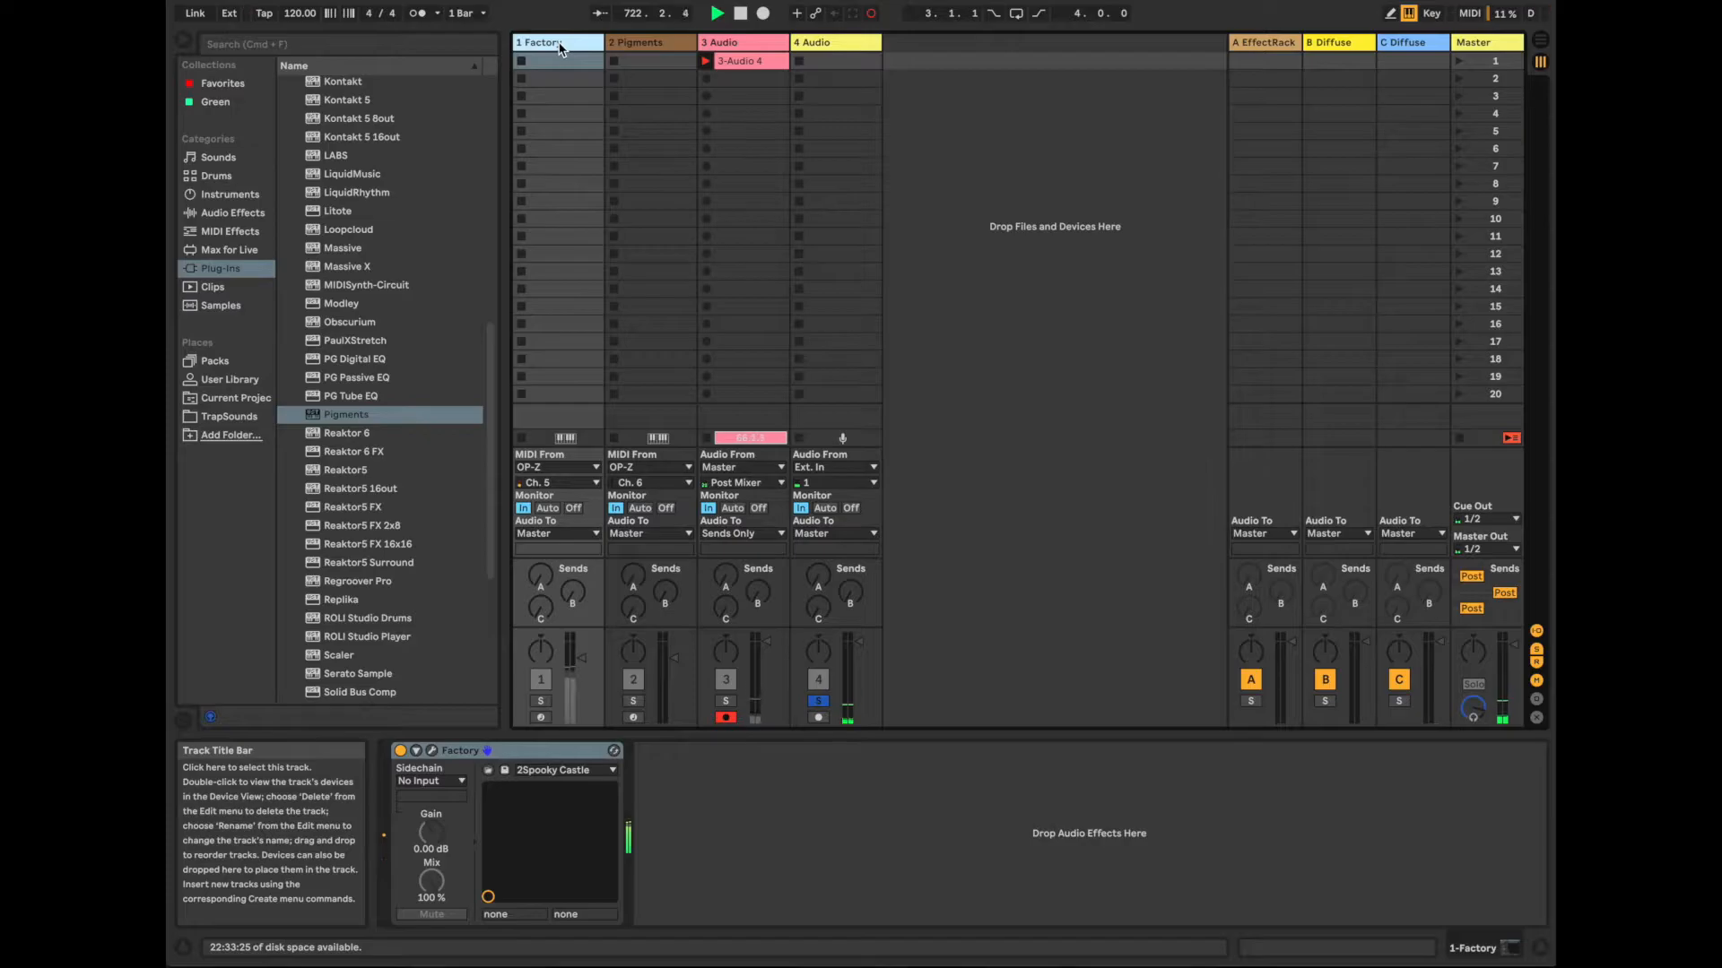
Select the Factory track, switch its sound to the Delle preset and close the synth window
{"action": "left_click", "coordinate": [818, 701]}
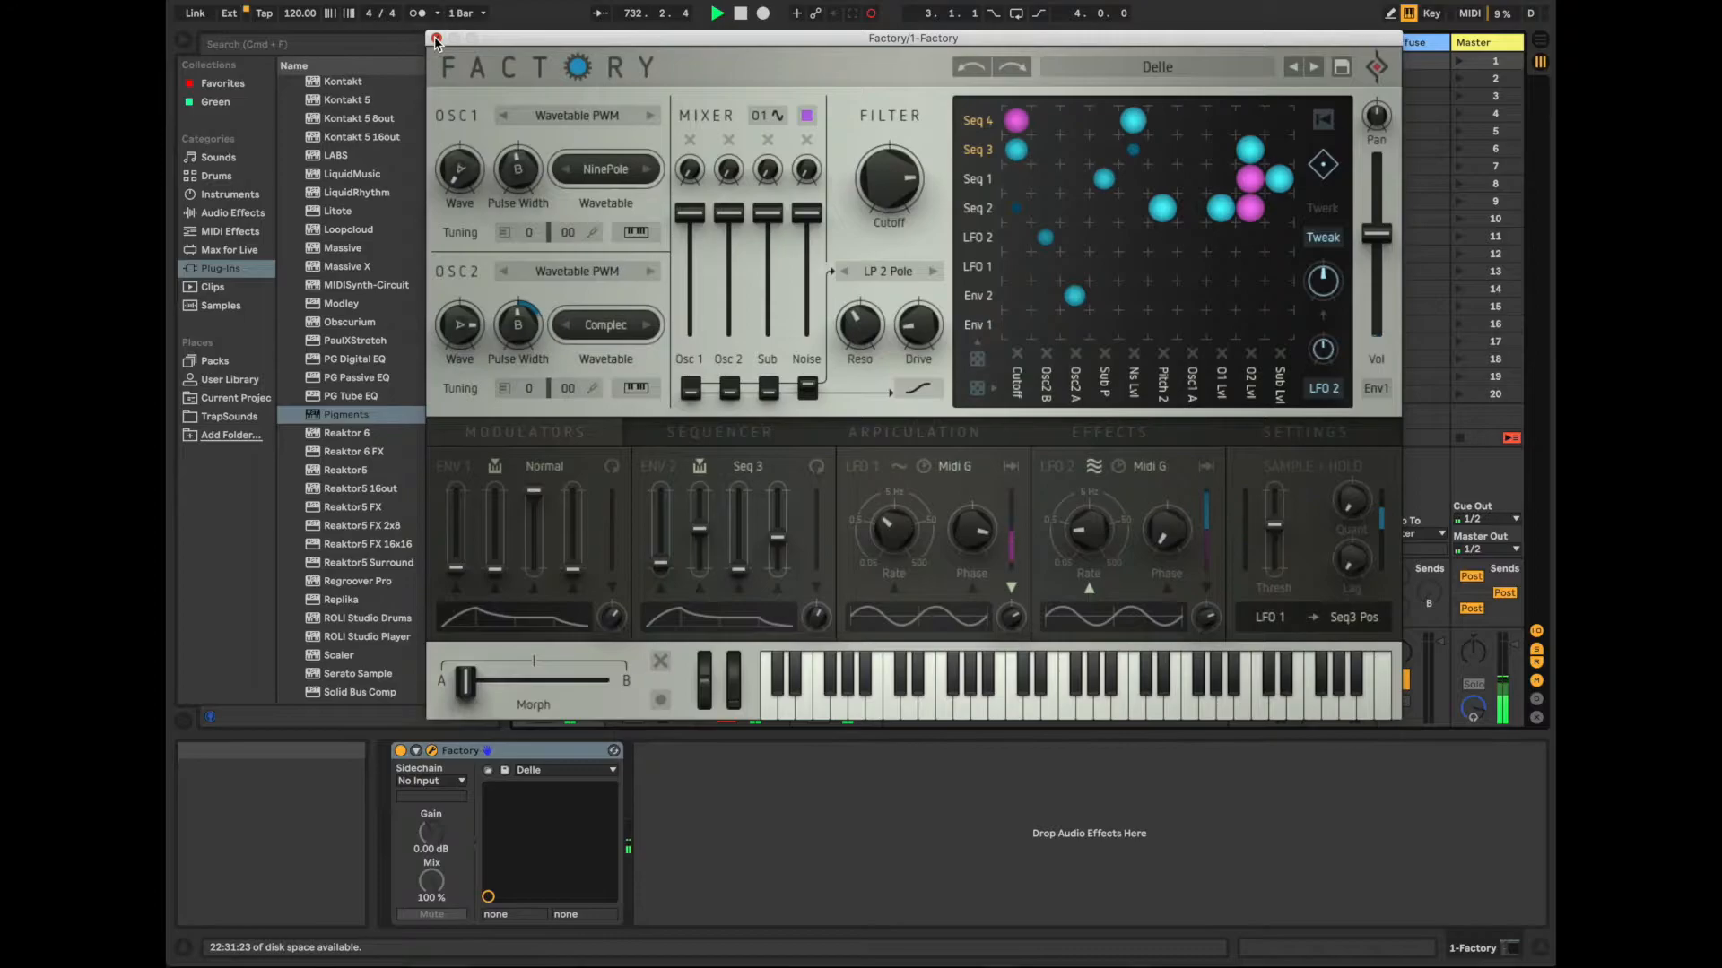
{"action": "left_click", "coordinate": [434, 37]}
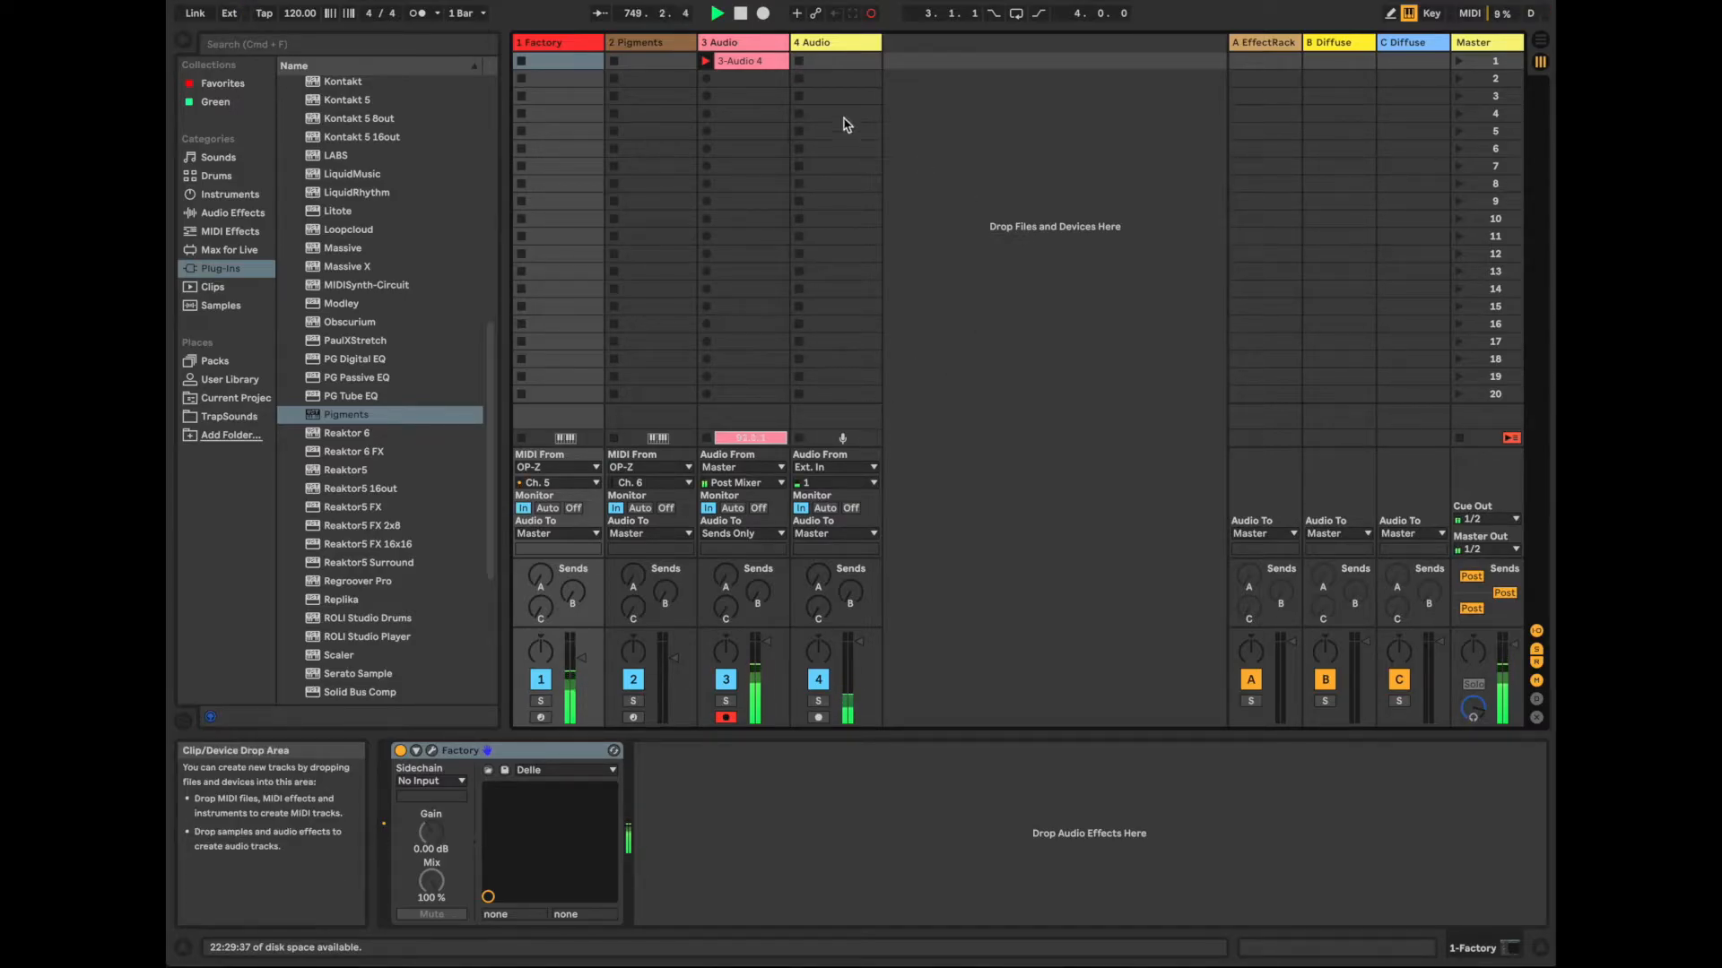
{"action": "left_click", "coordinate": [634, 42]}
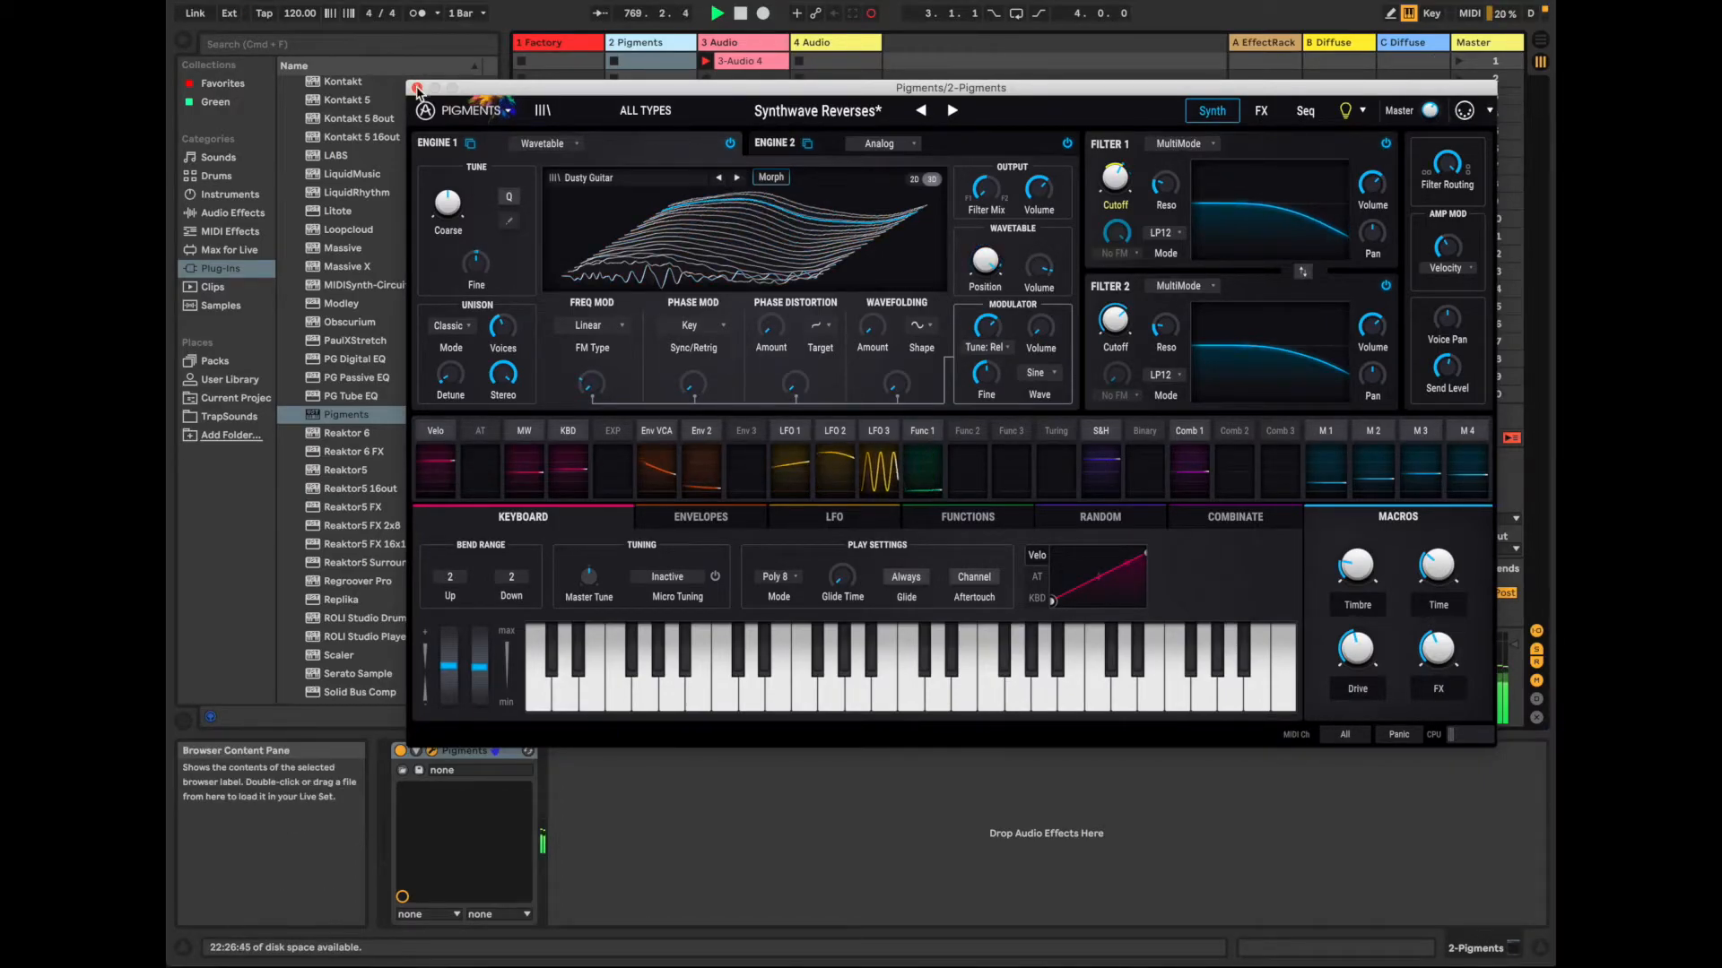
{"action": "left_click", "coordinate": [418, 88]}
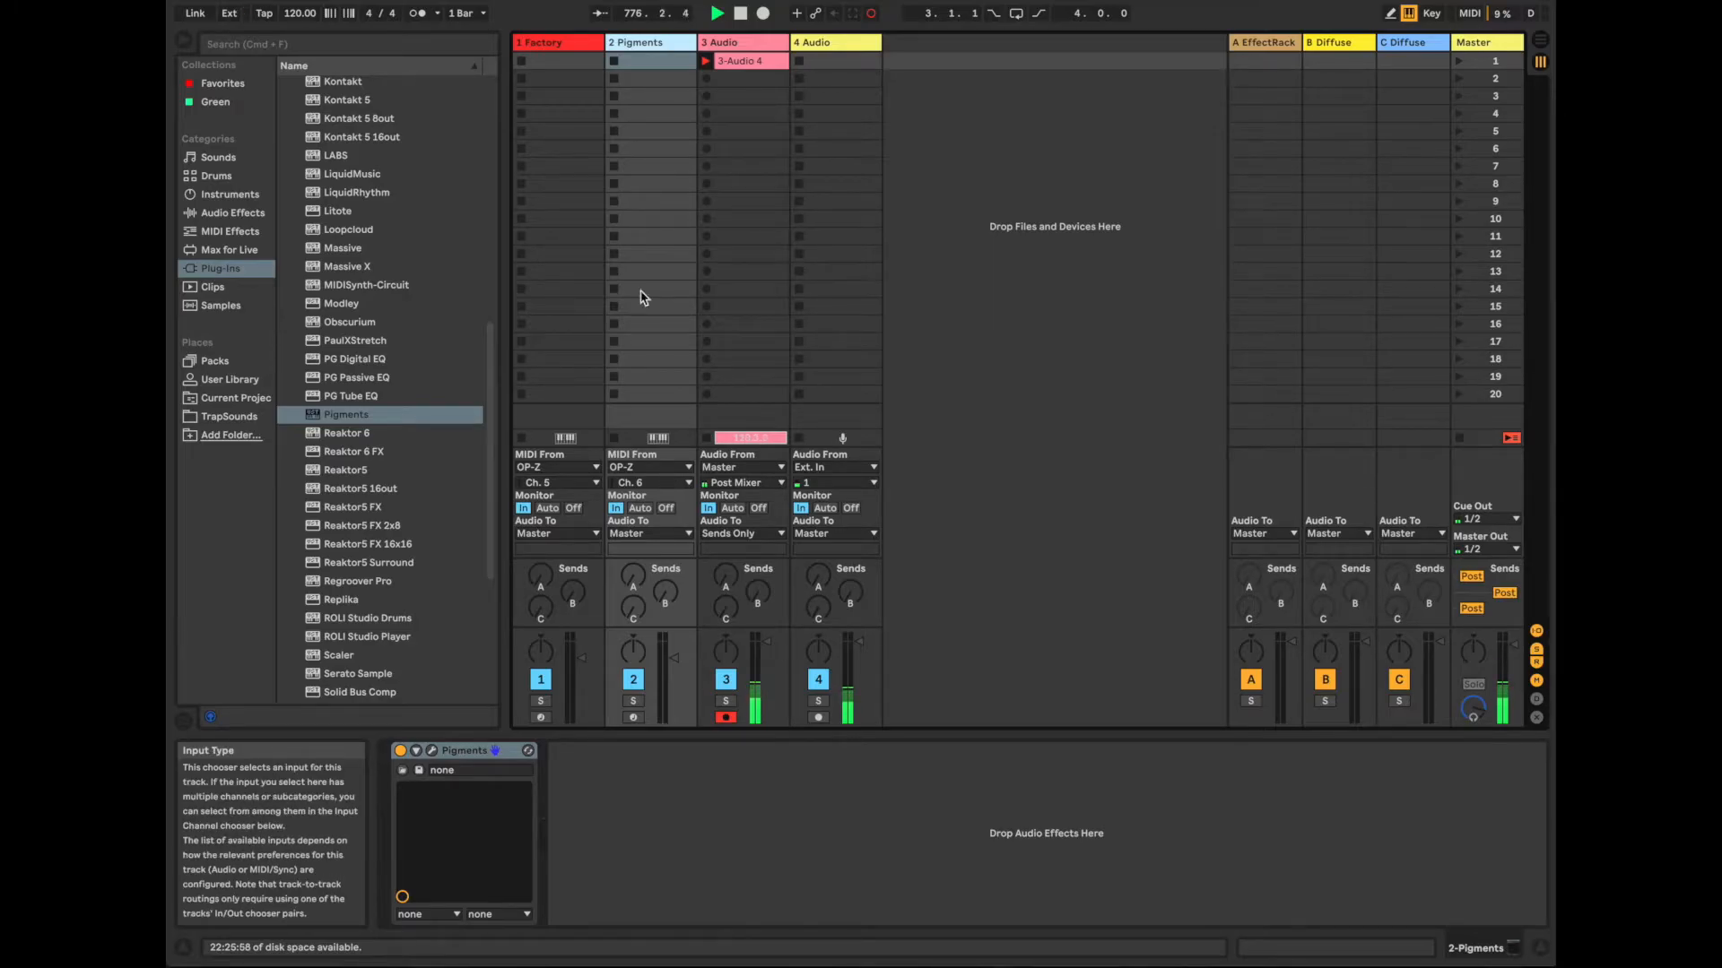
{"action": "left_click", "coordinate": [538, 41]}
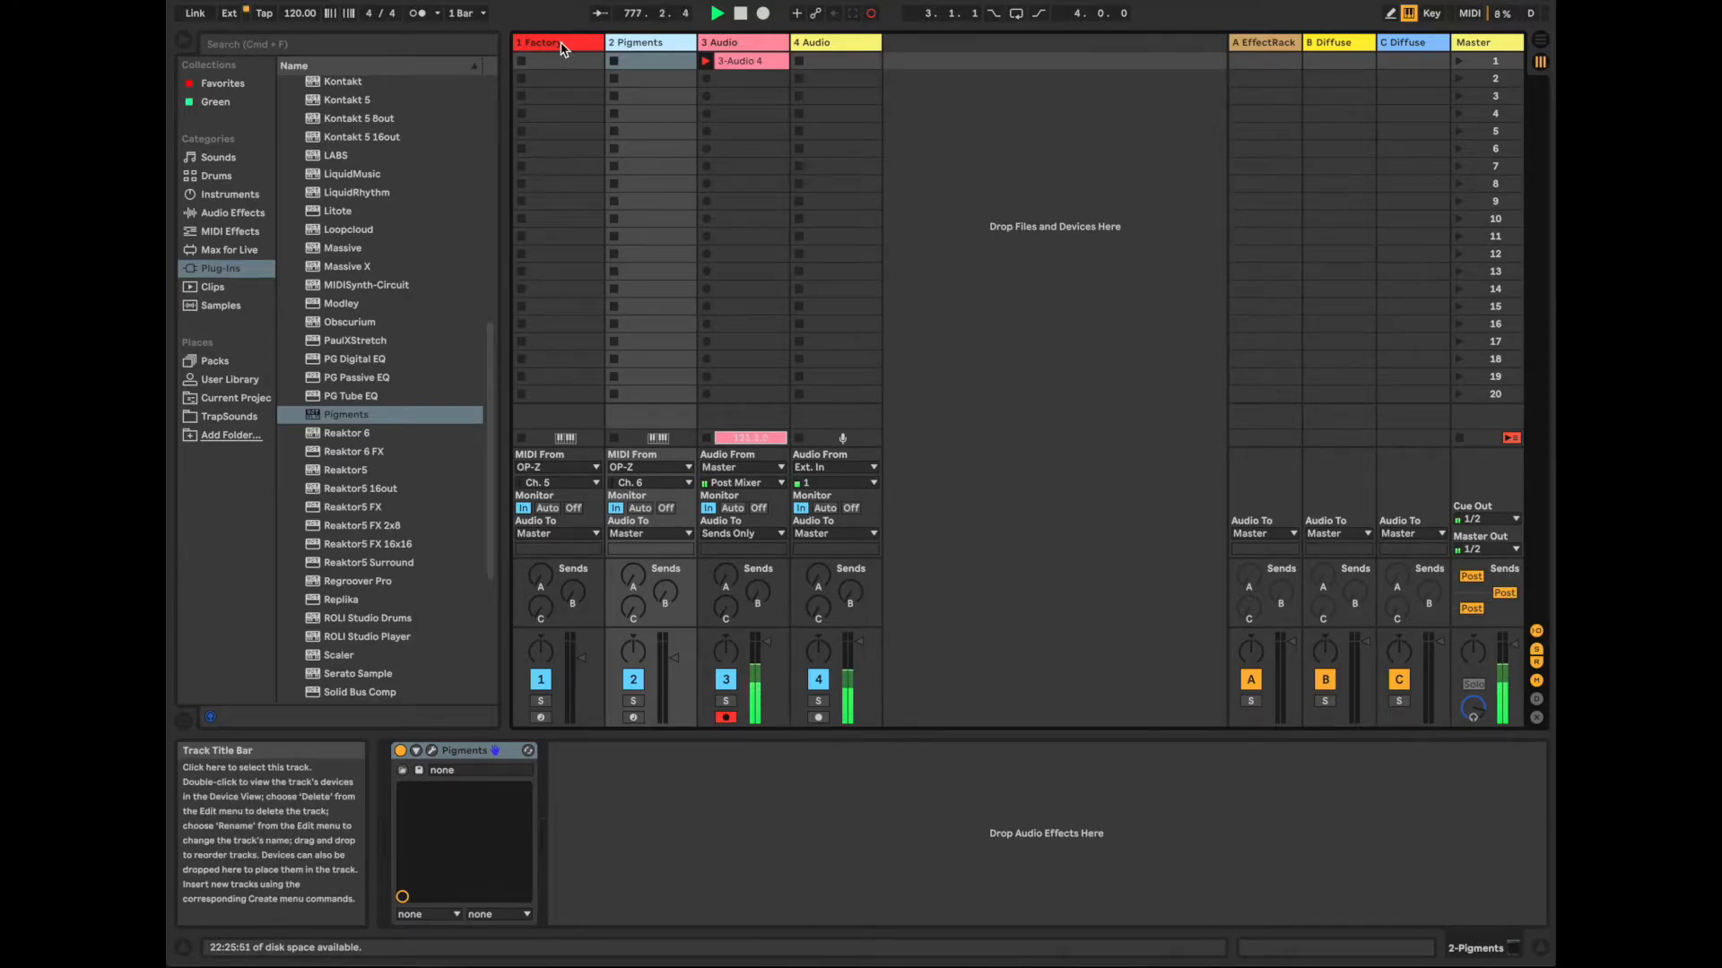
Expand the Factory device and configure cutoff, resonance, Drive, Random_Matrix and Pan onto its panel
{"action": "left_click", "coordinate": [554, 41]}
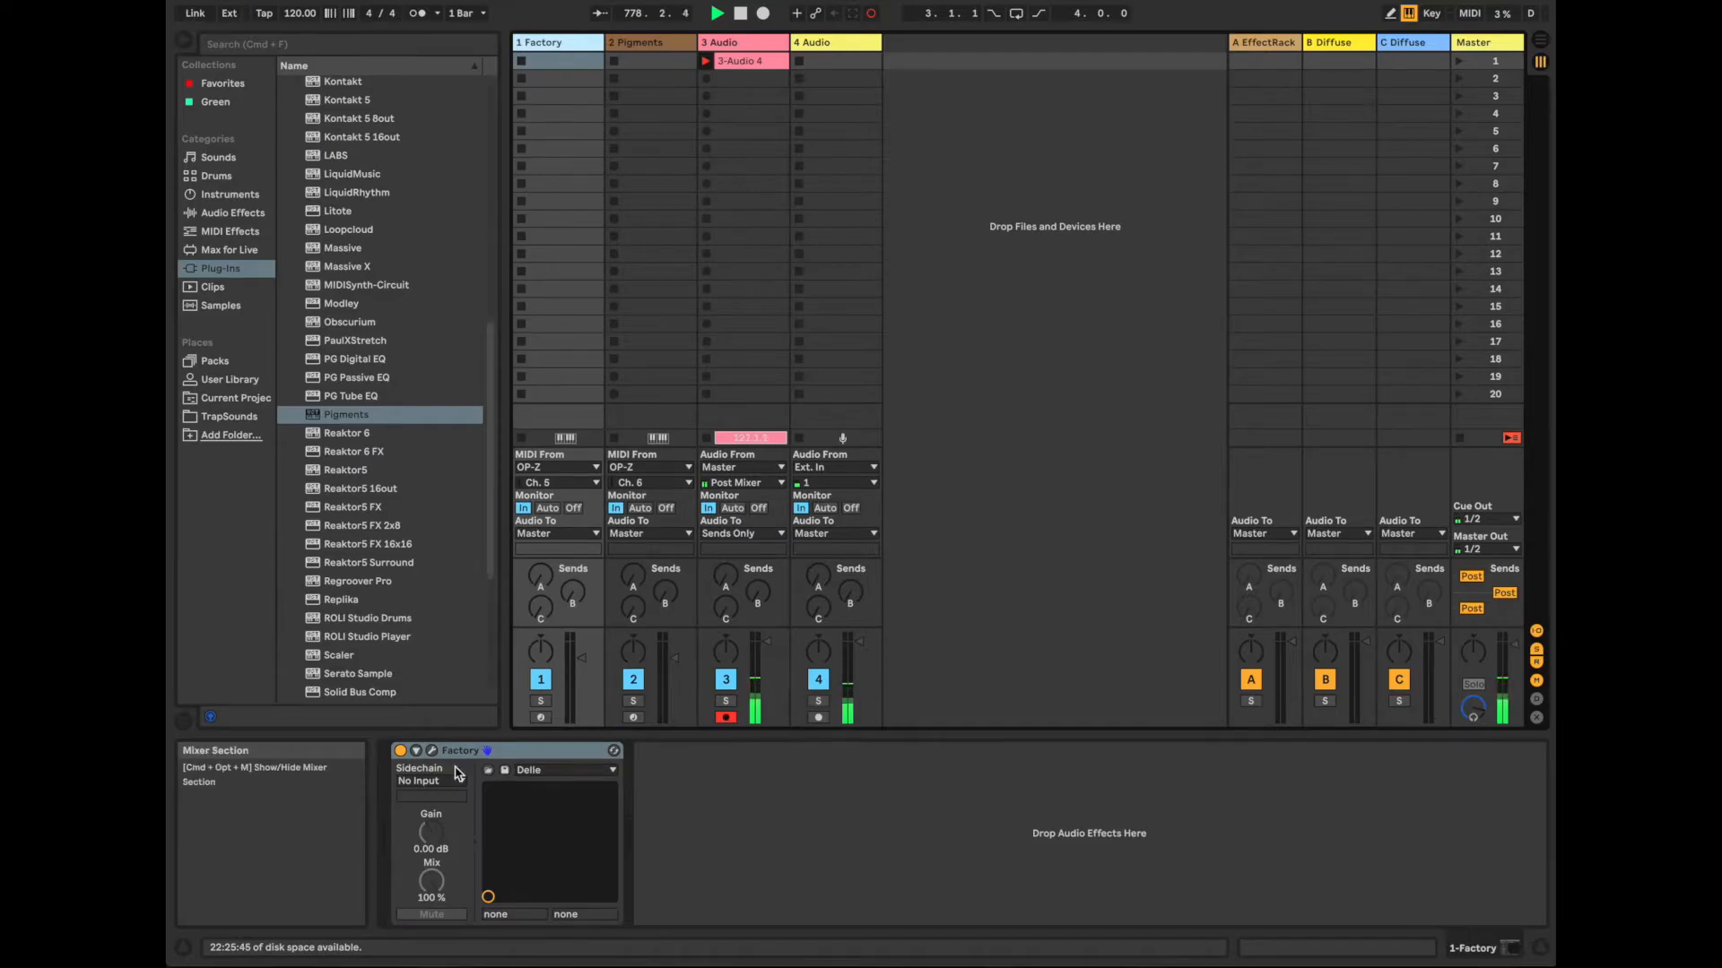
{"action": "left_click", "coordinate": [416, 751]}
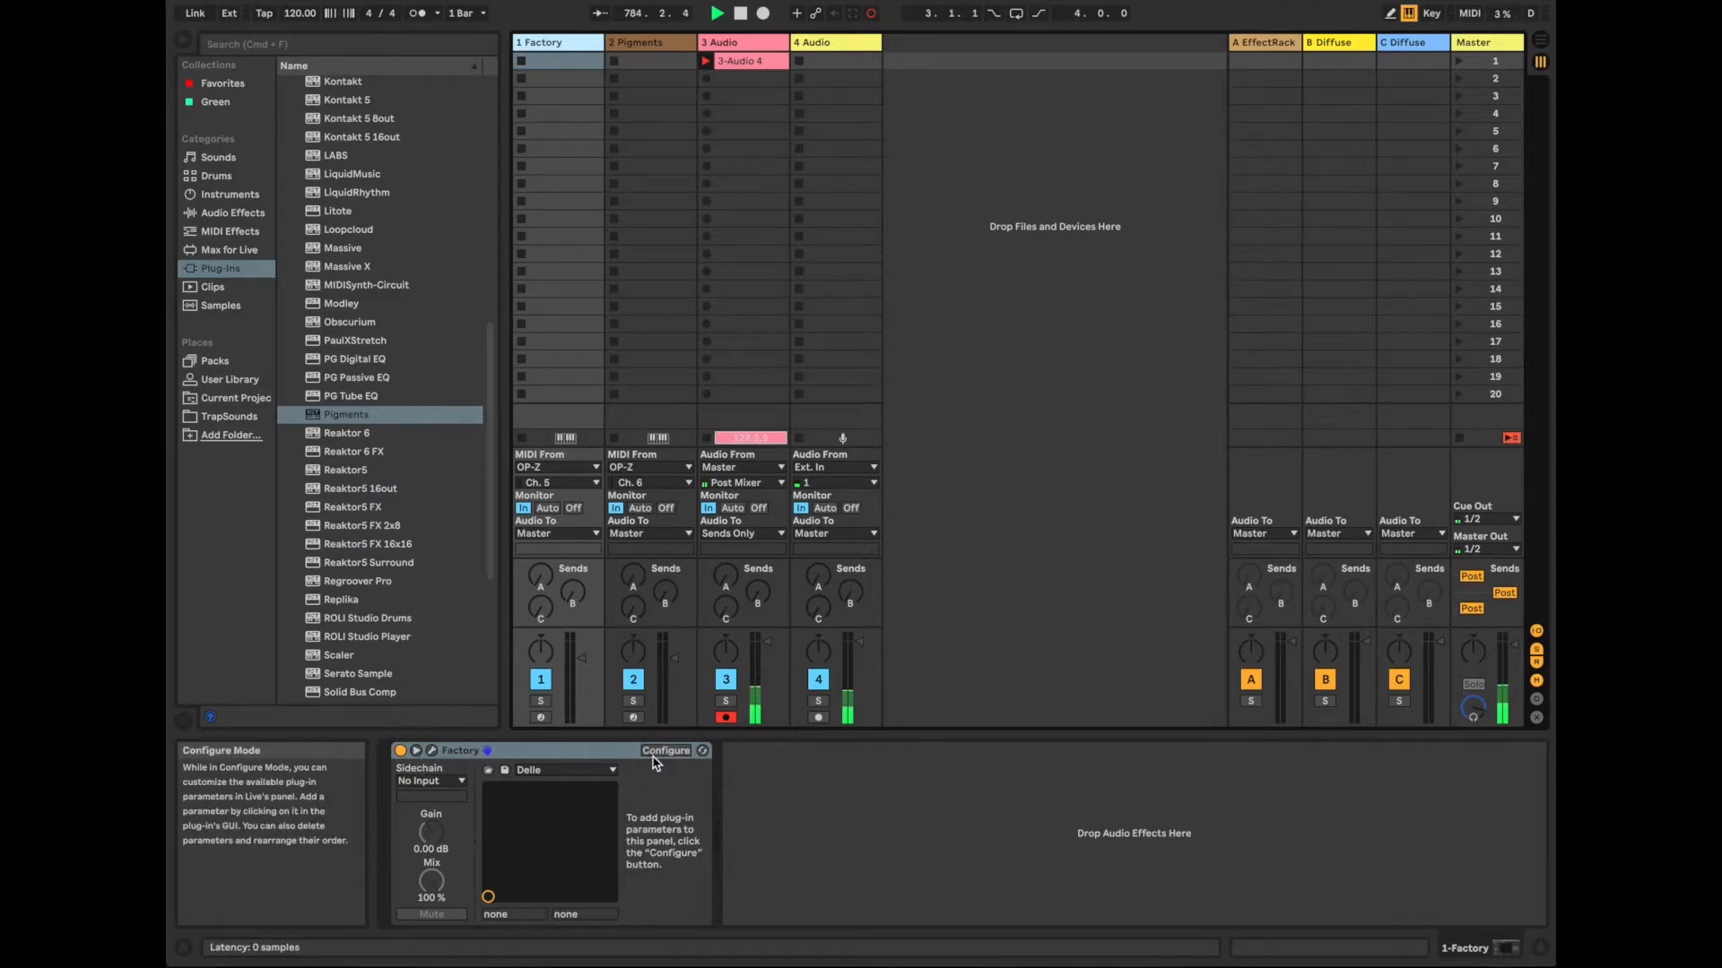
{"action": "left_click", "coordinate": [554, 41]}
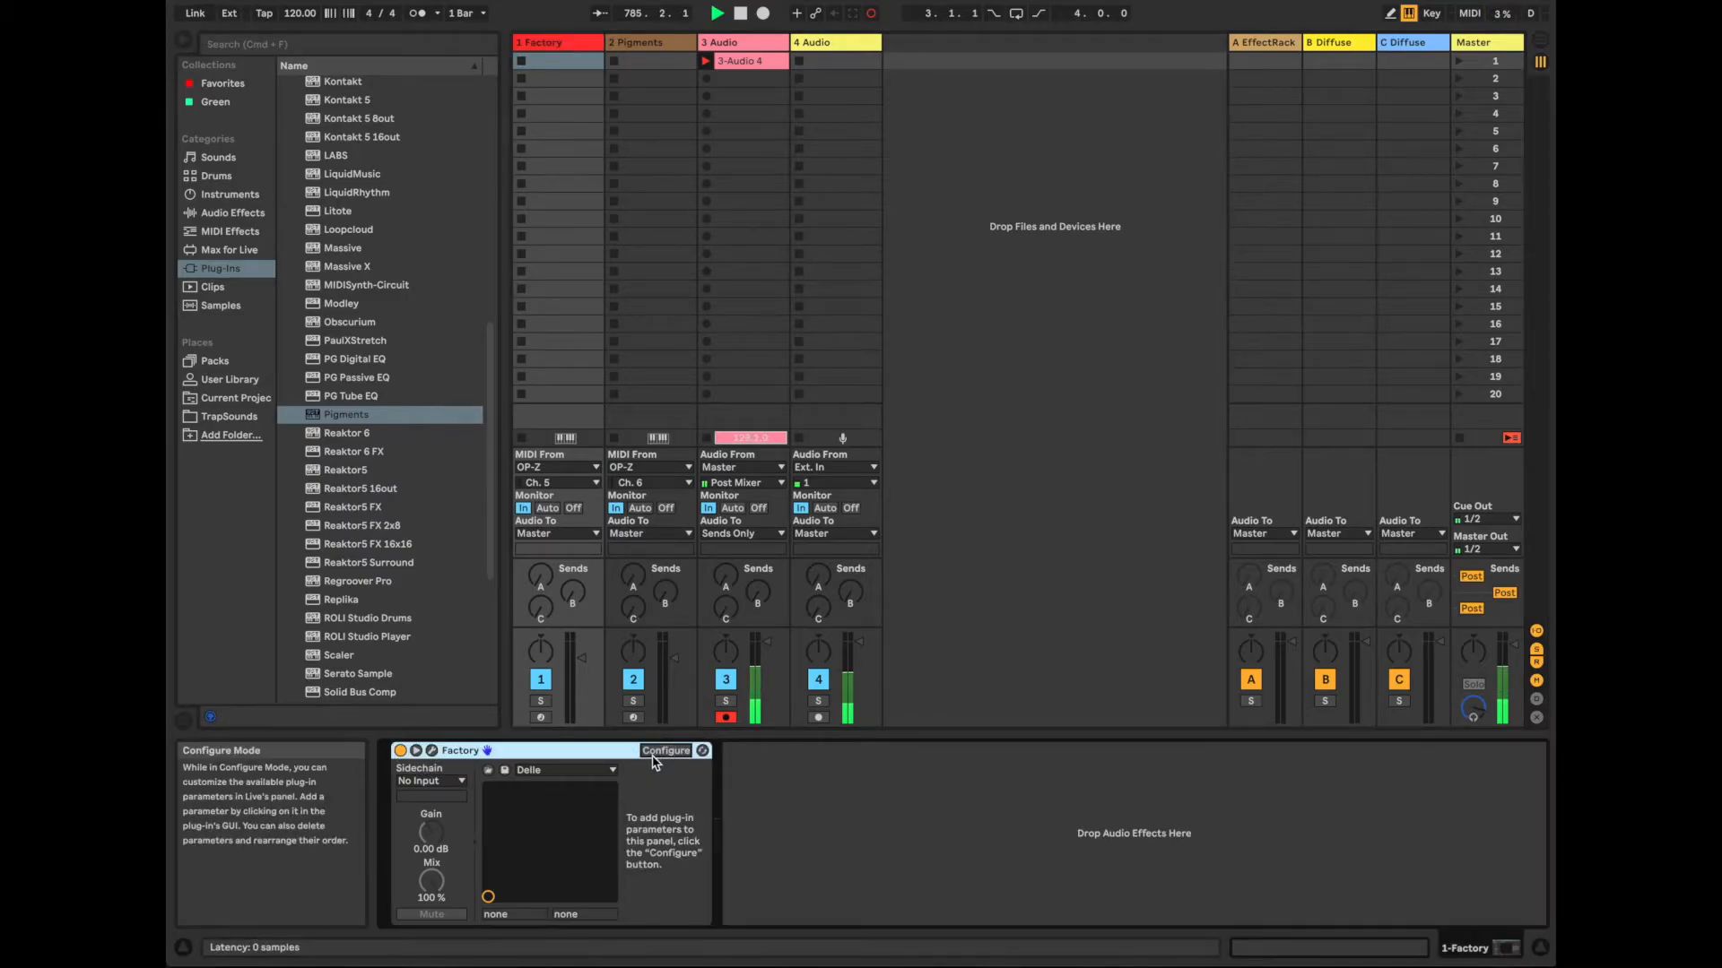
{"action": "left_click", "coordinate": [665, 749]}
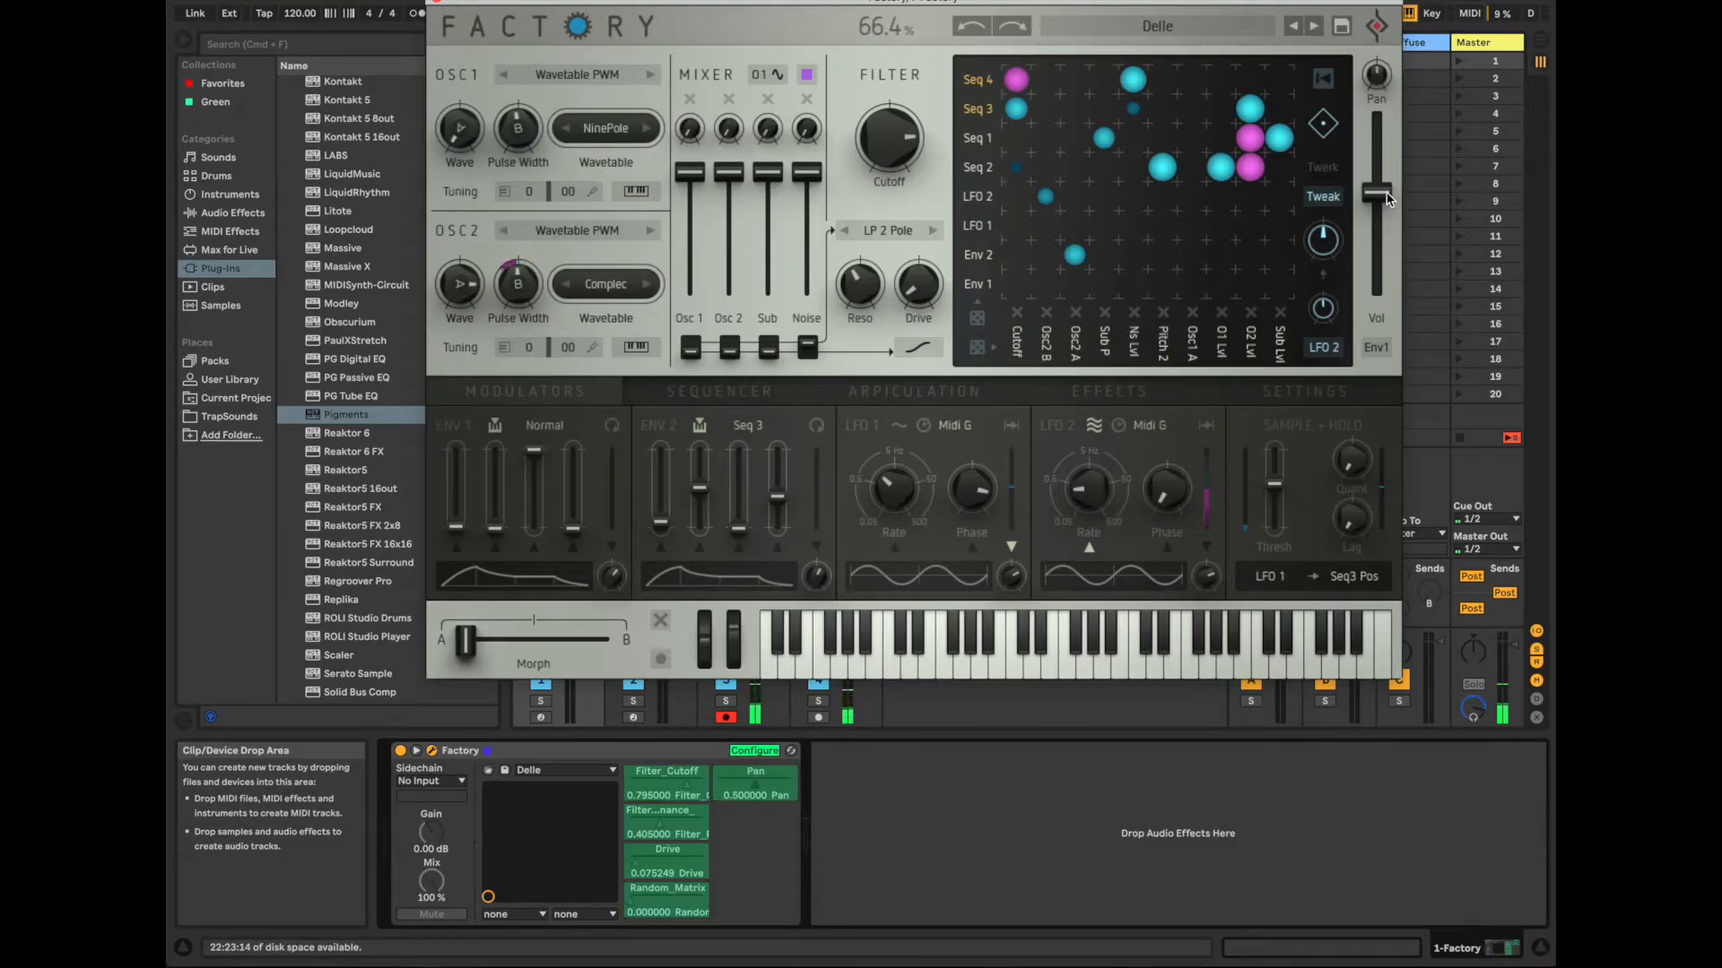
{"action": "left_click", "coordinate": [755, 750]}
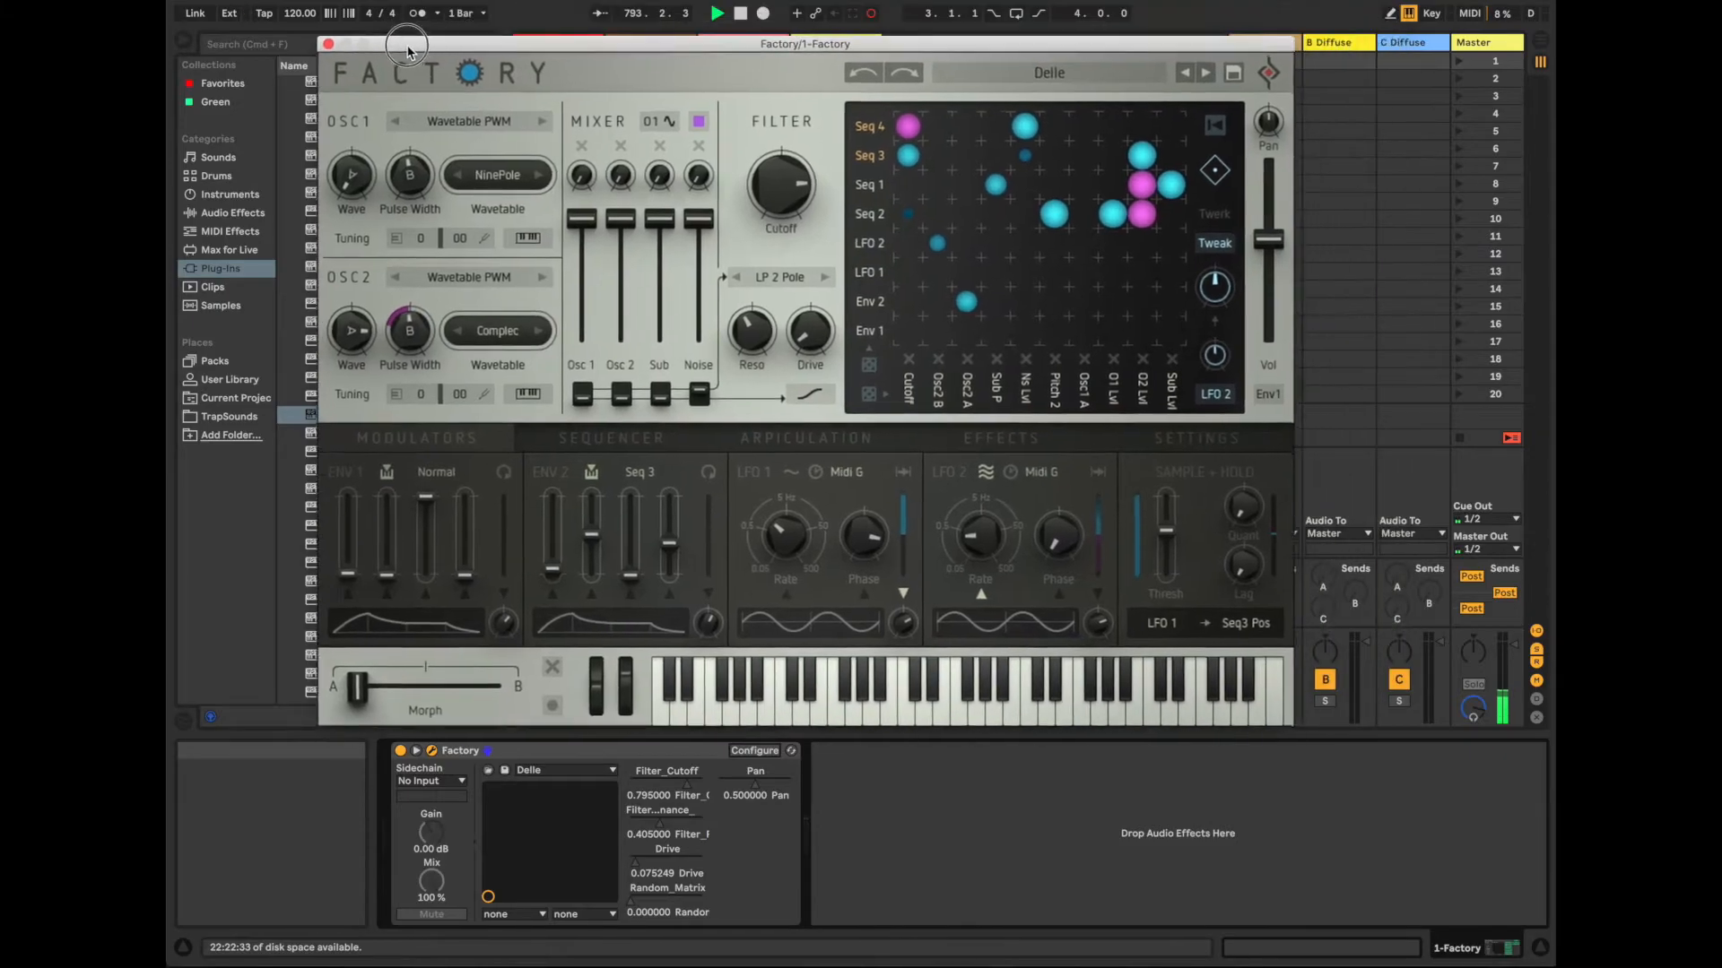
Close the Factory window and enter MIDI Map Mode to assign OP-Z encoders
{"action": "left_click", "coordinate": [326, 43]}
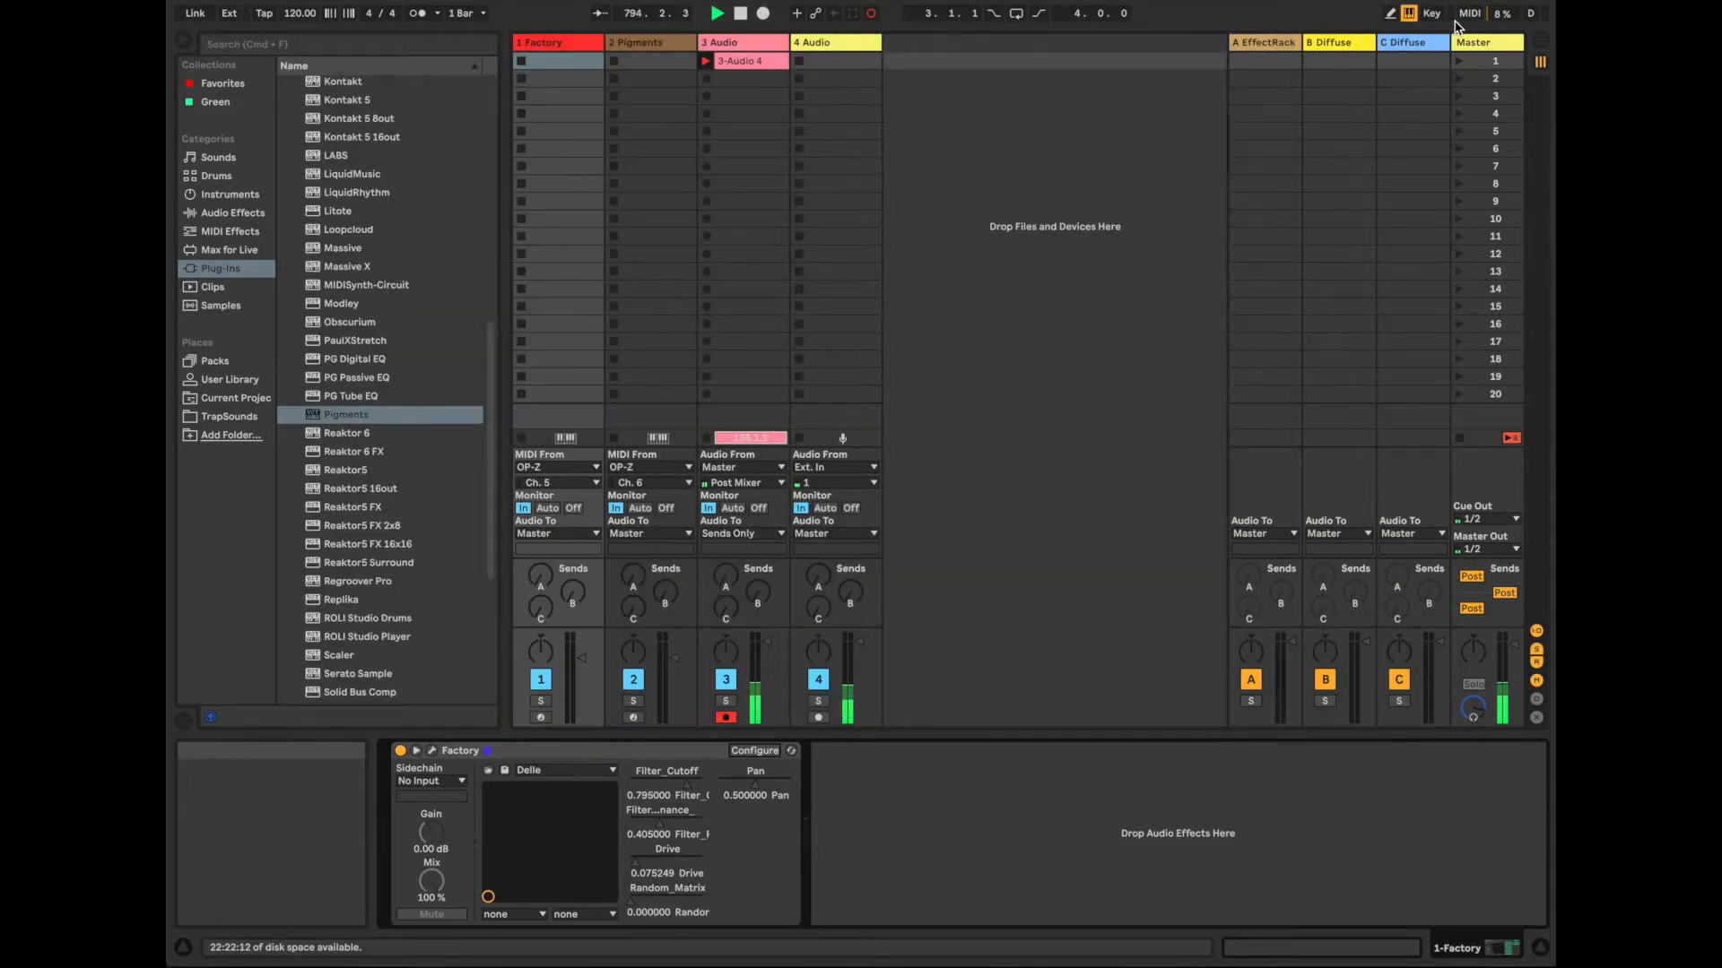
{"action": "left_click", "coordinate": [1469, 13]}
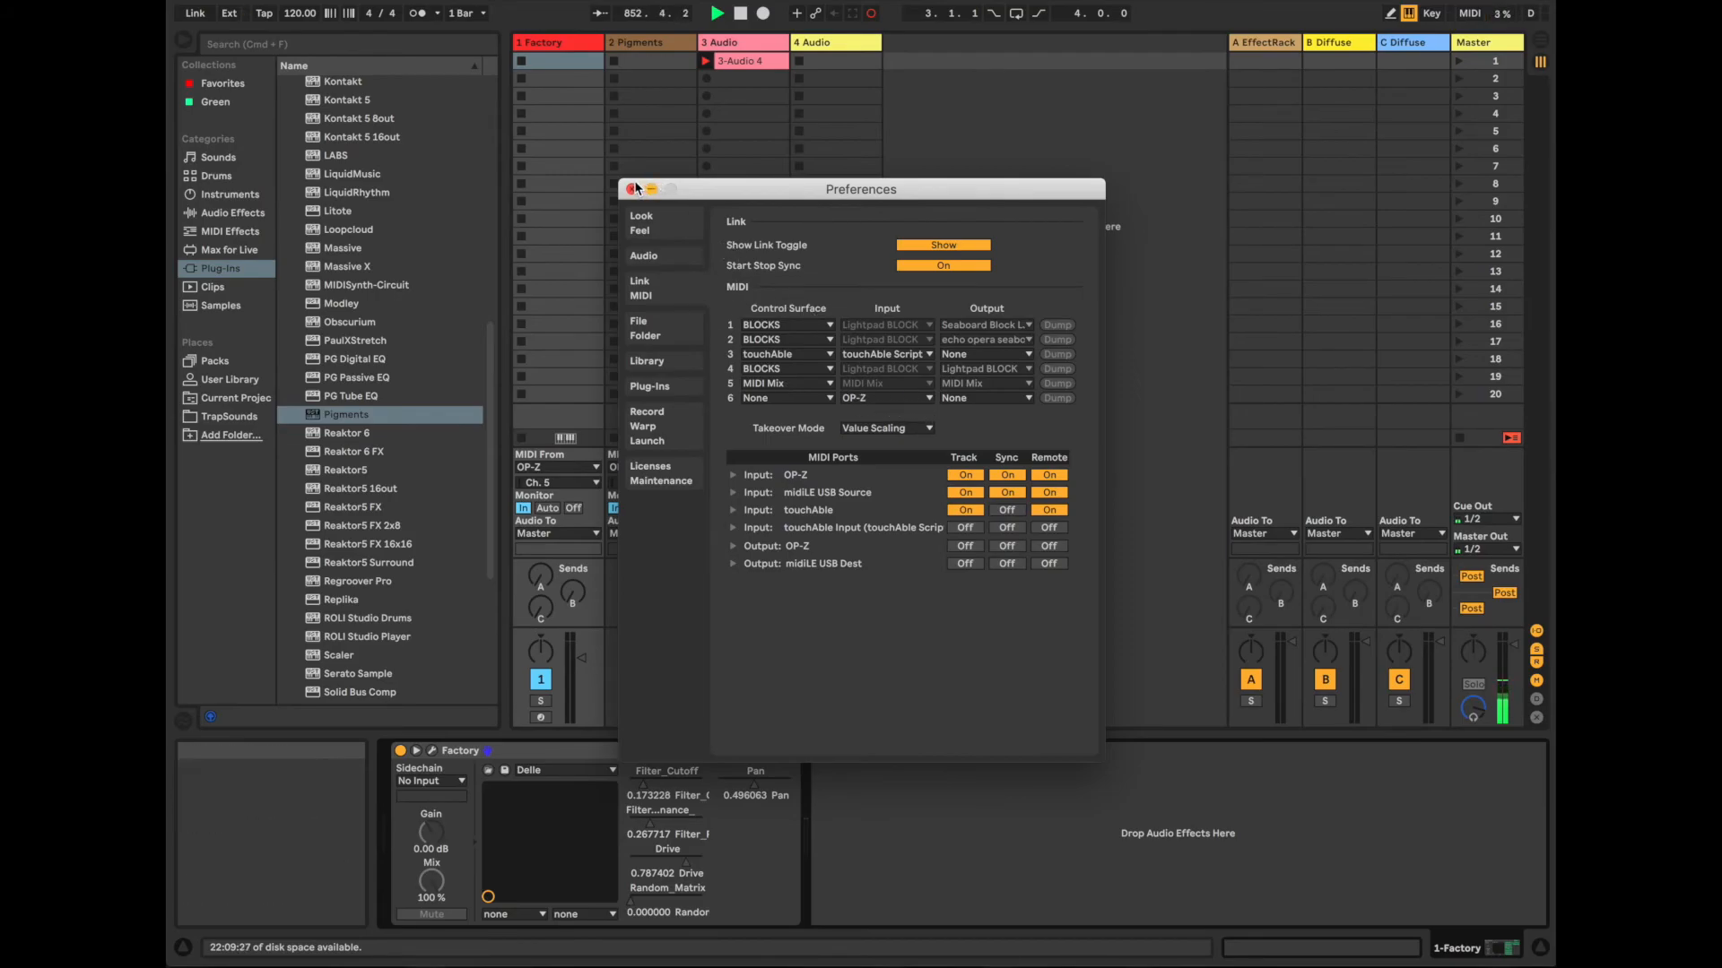
{"action": "left_click", "coordinate": [633, 188]}
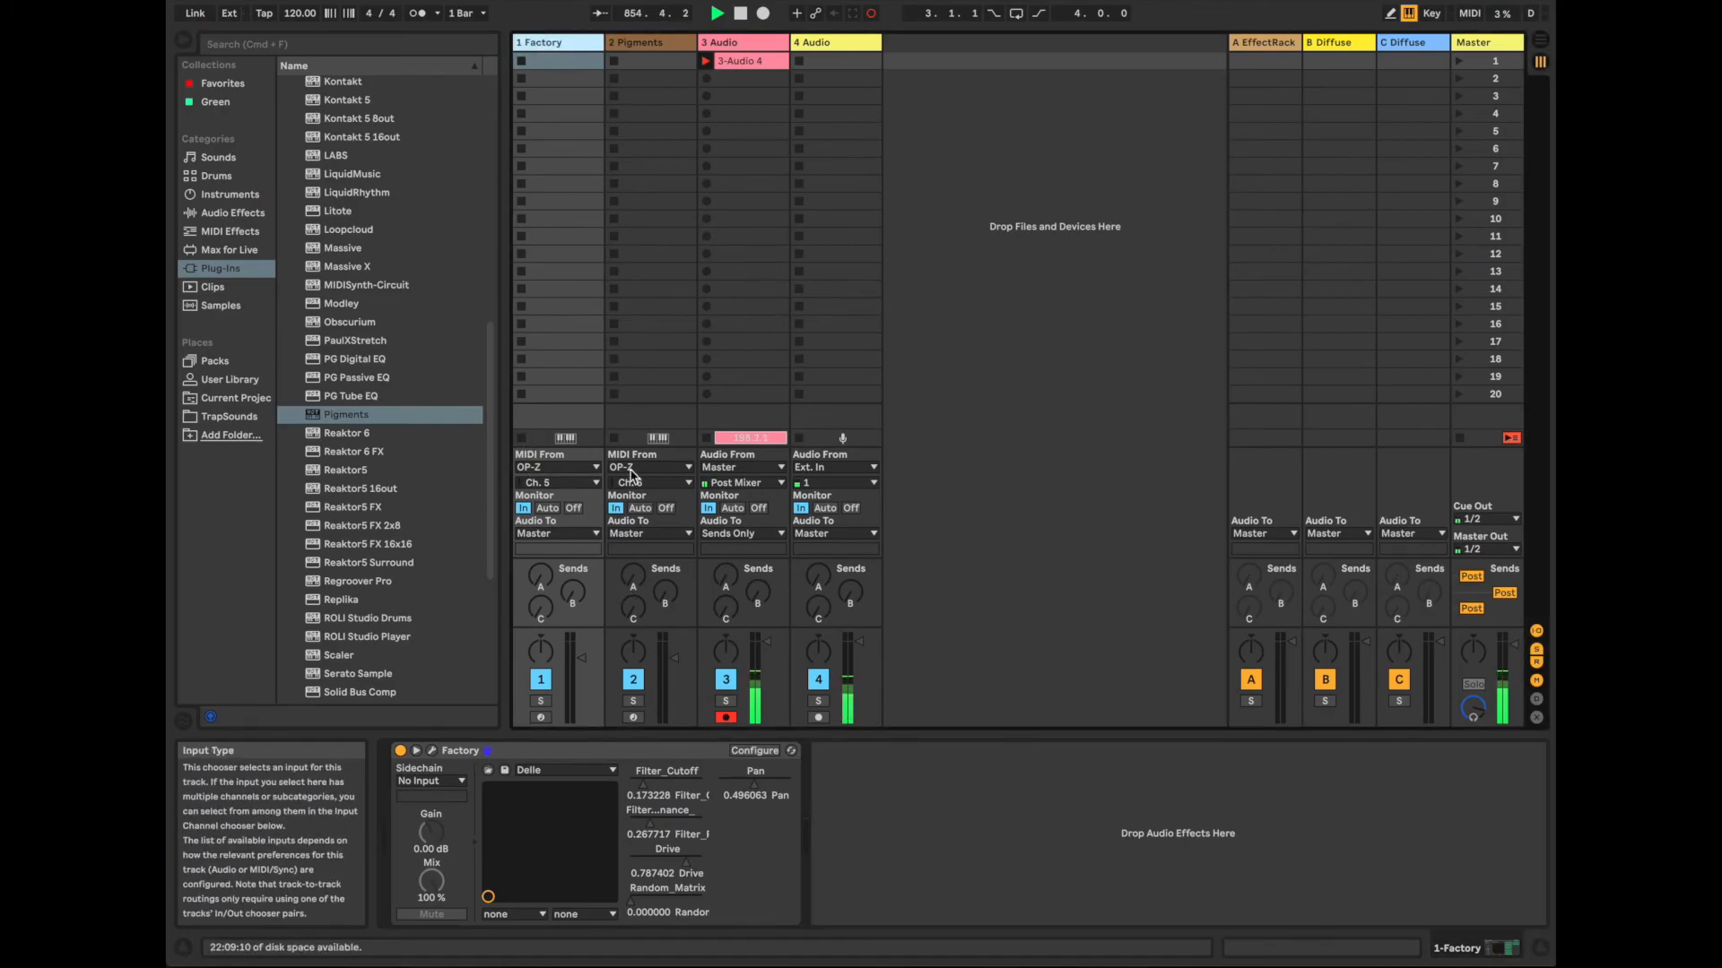
{"action": "left_click", "coordinate": [647, 482]}
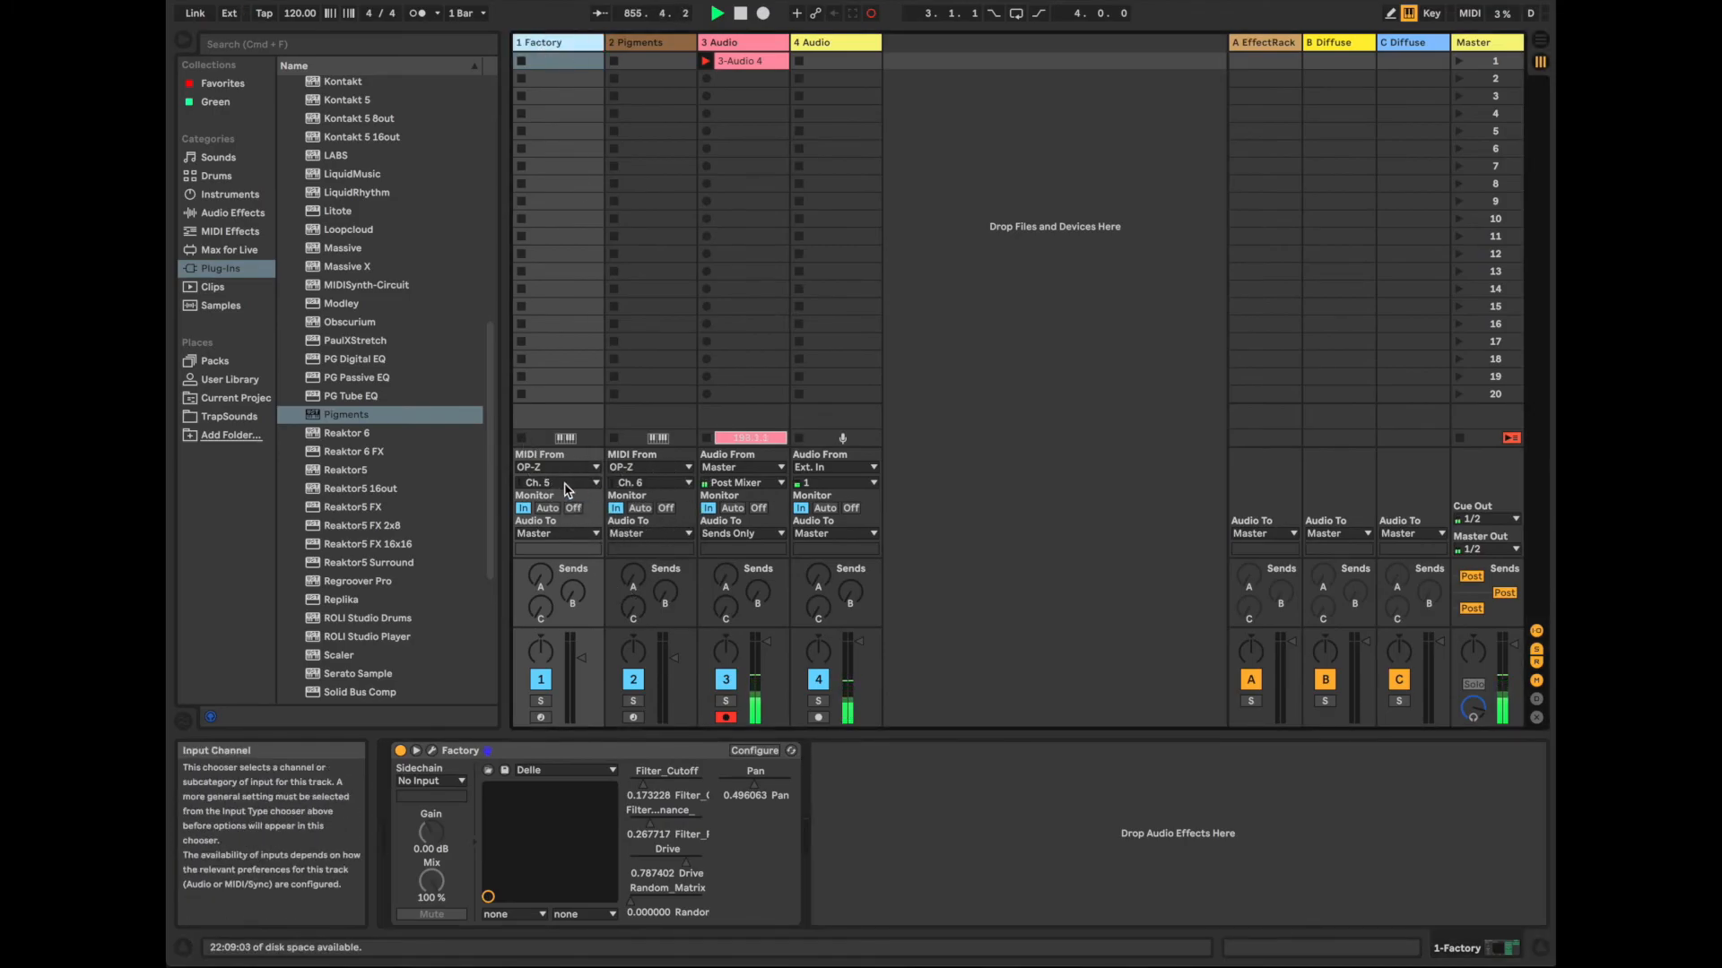